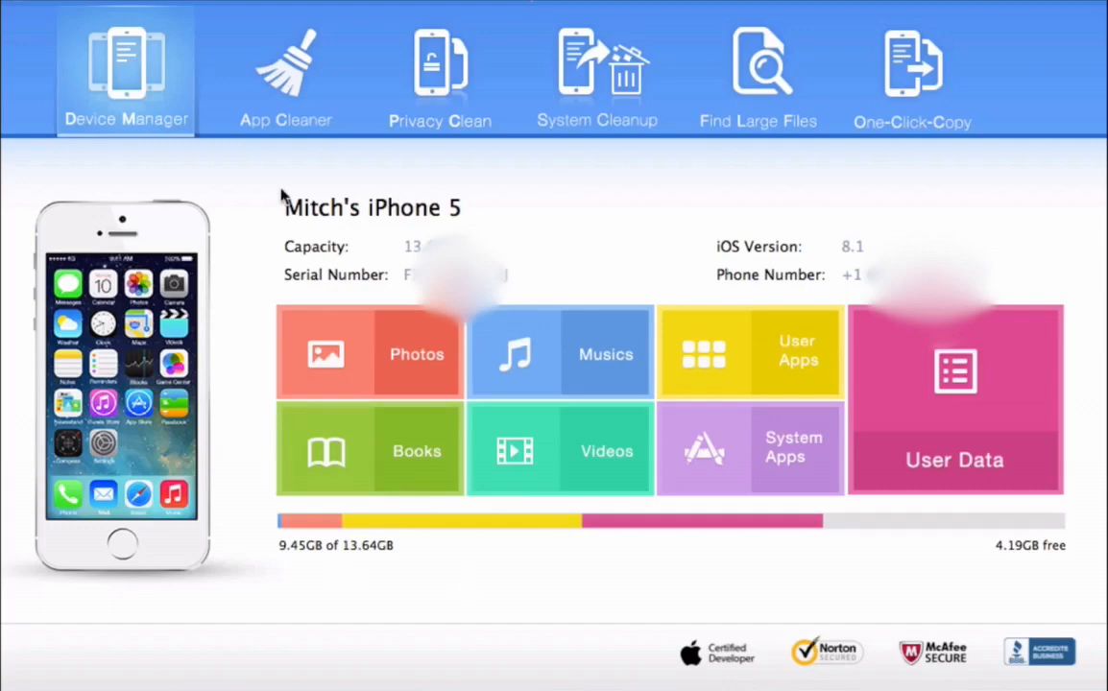
mouse_move(284, 138)
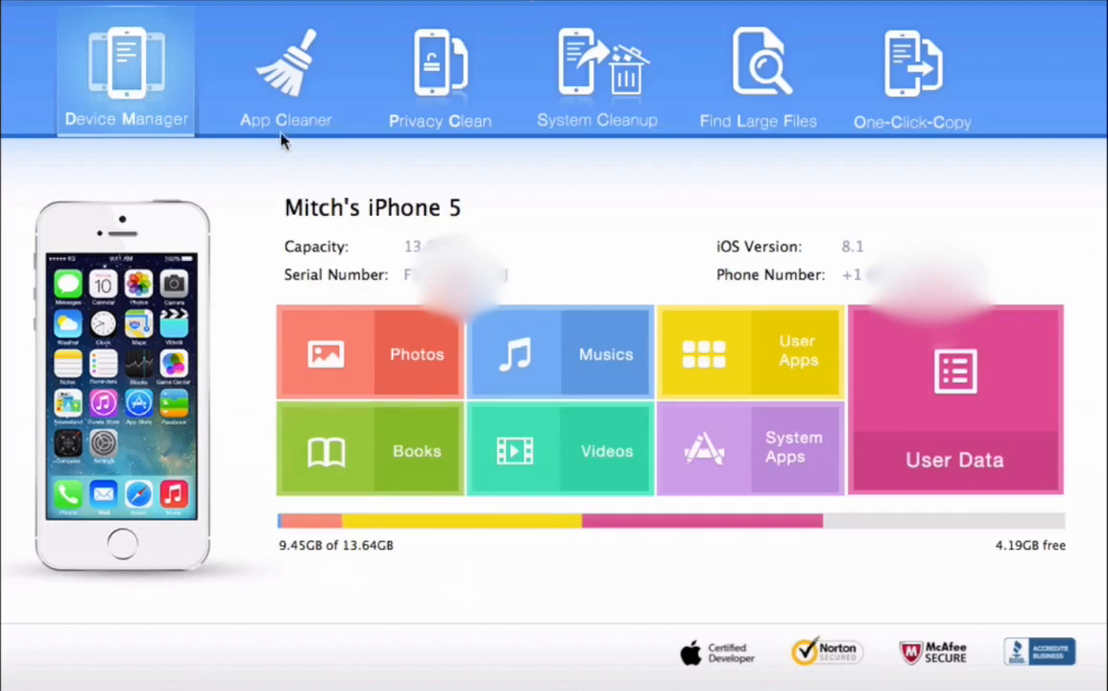
Step: Show the App Cleaner page with its five junk categories checked and ready to scan
click(285, 73)
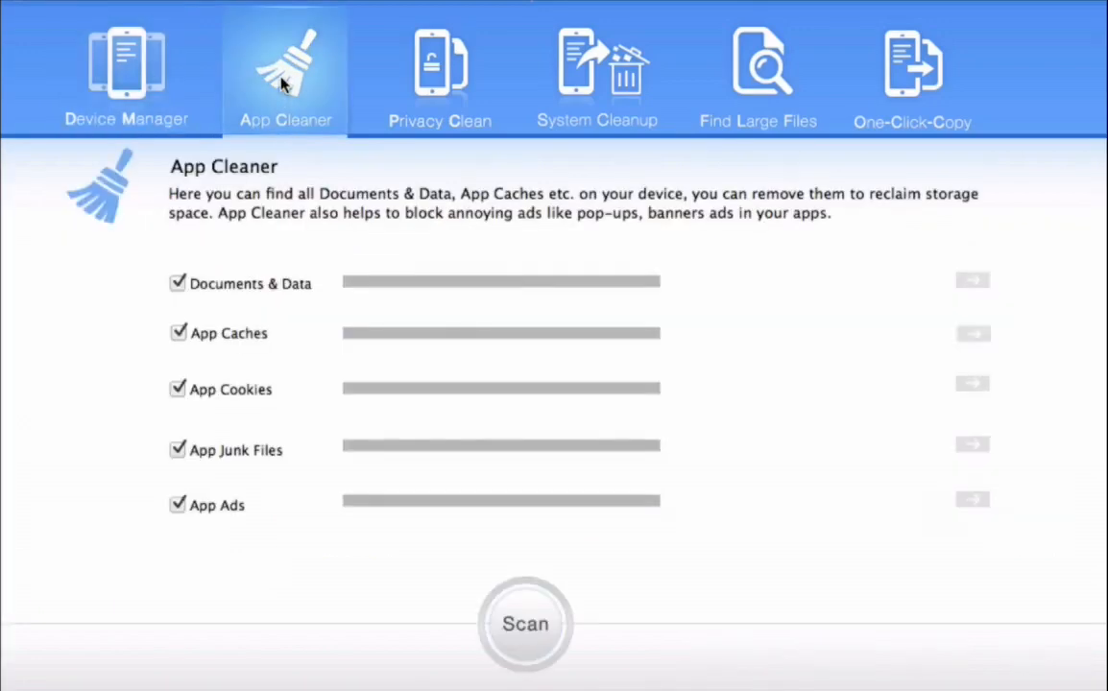
mouse_move(277, 88)
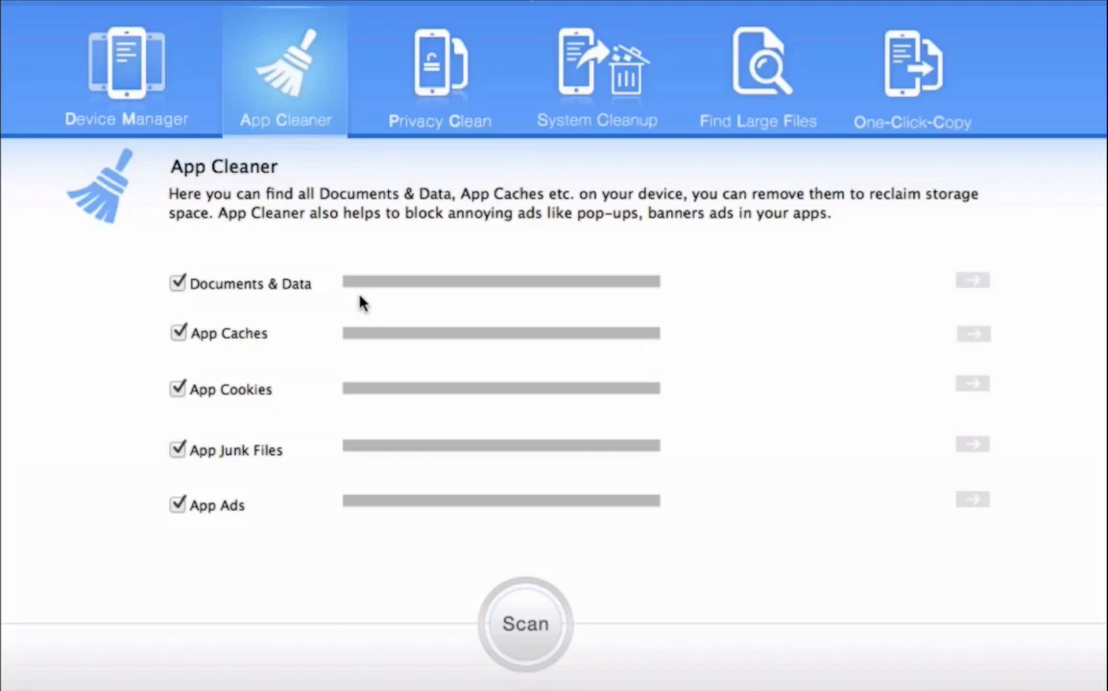
mouse_move(269, 273)
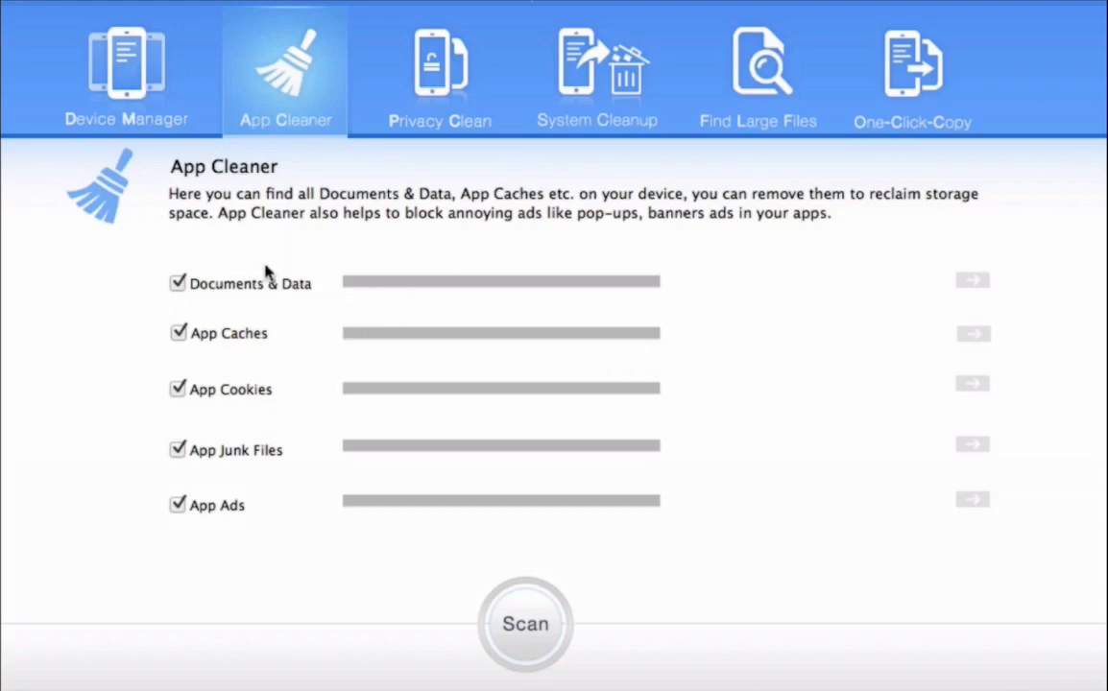
mouse_move(250, 330)
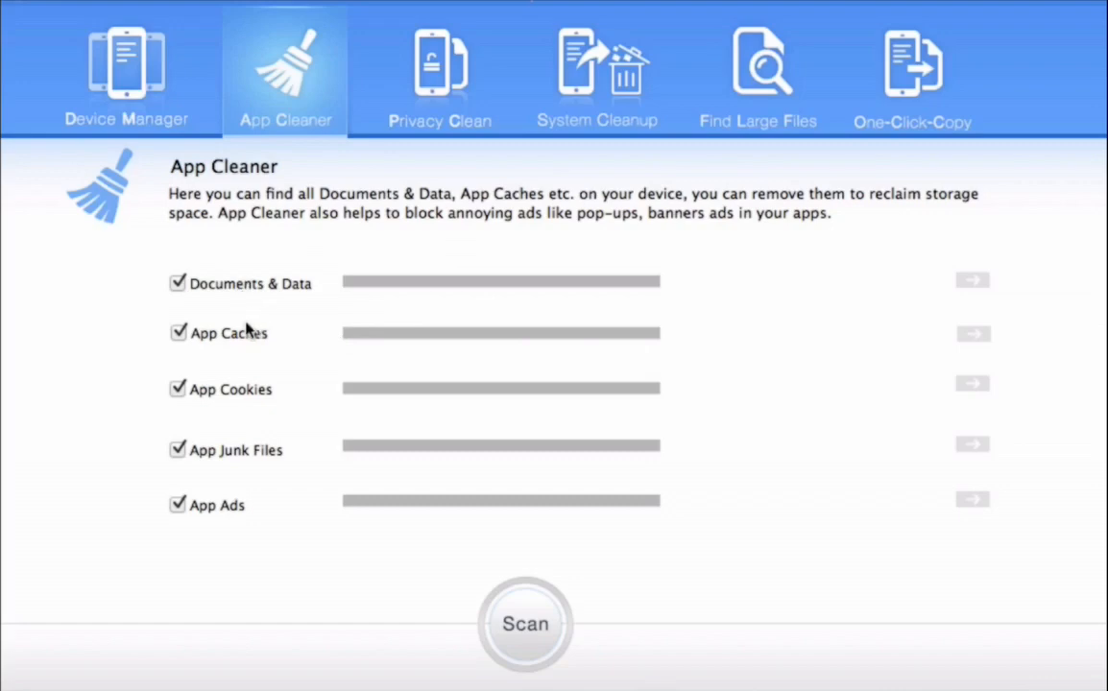
mouse_move(240, 457)
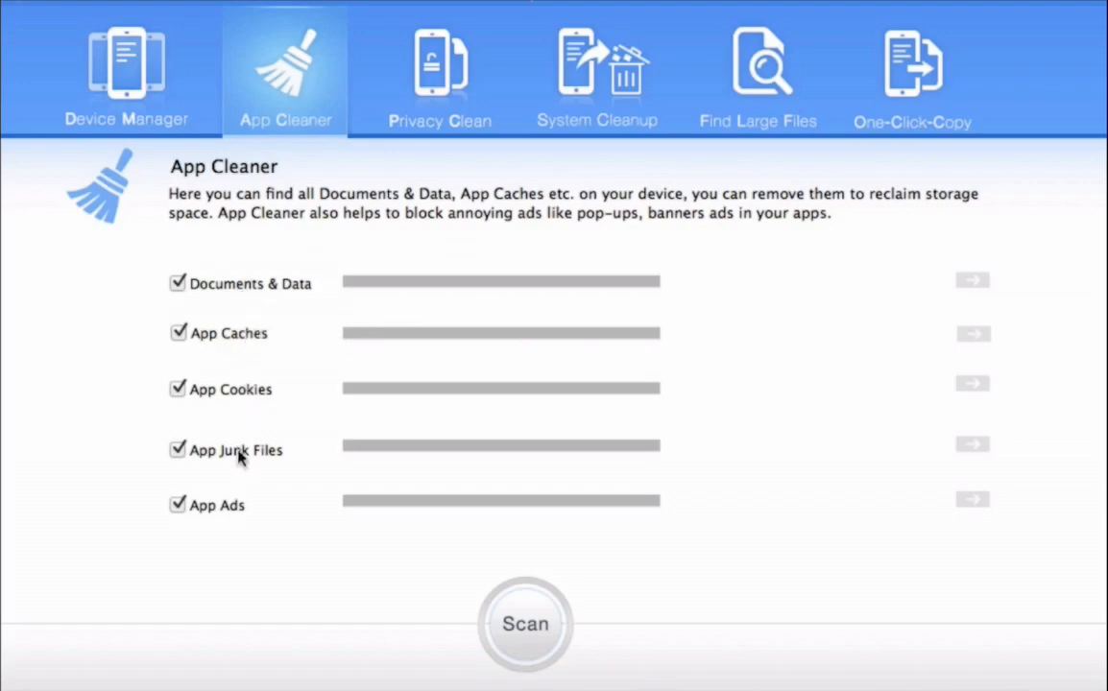
mouse_move(622, 539)
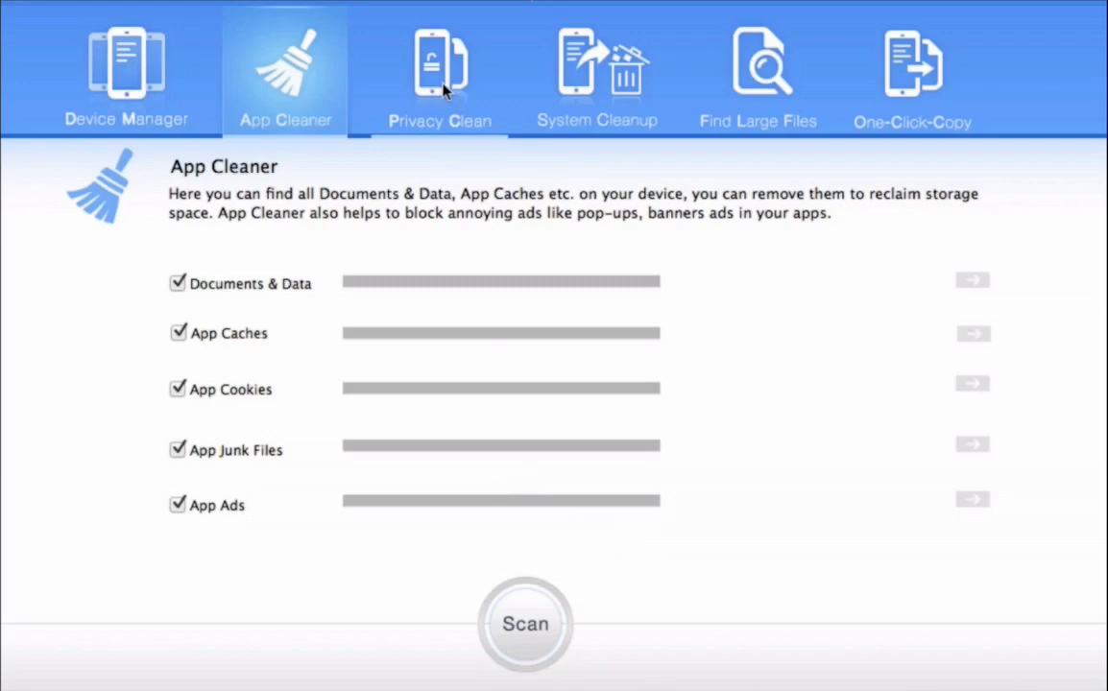
Step: Show the Privacy Clean page with its seven privacy options checked and ready to scan
click(437, 73)
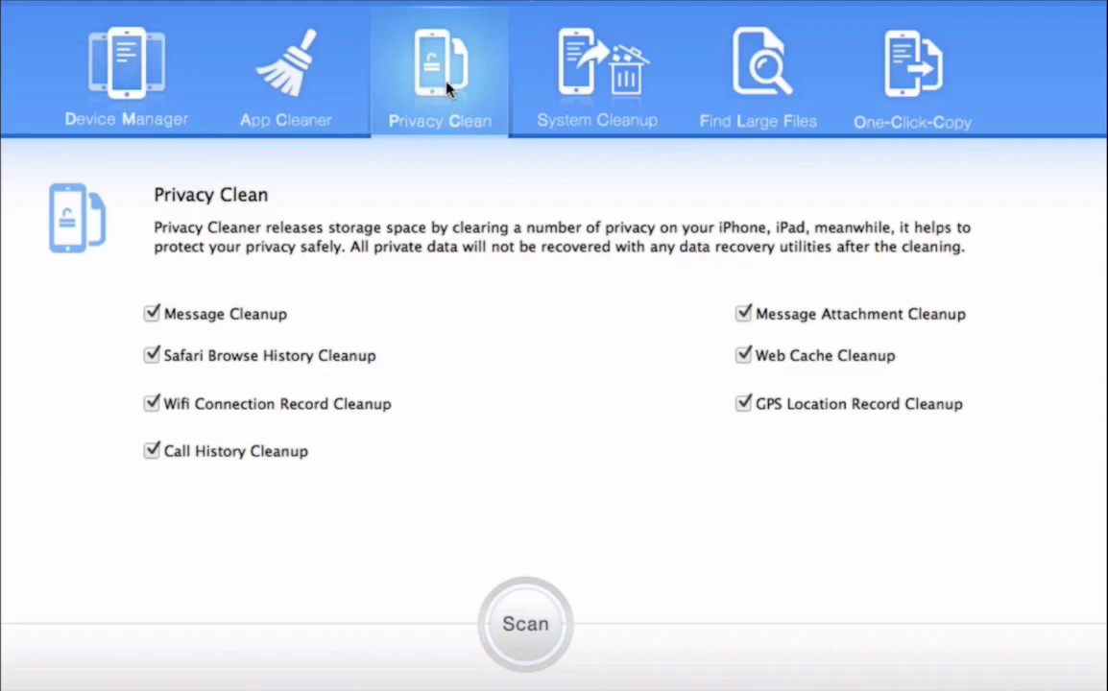
mouse_move(281, 421)
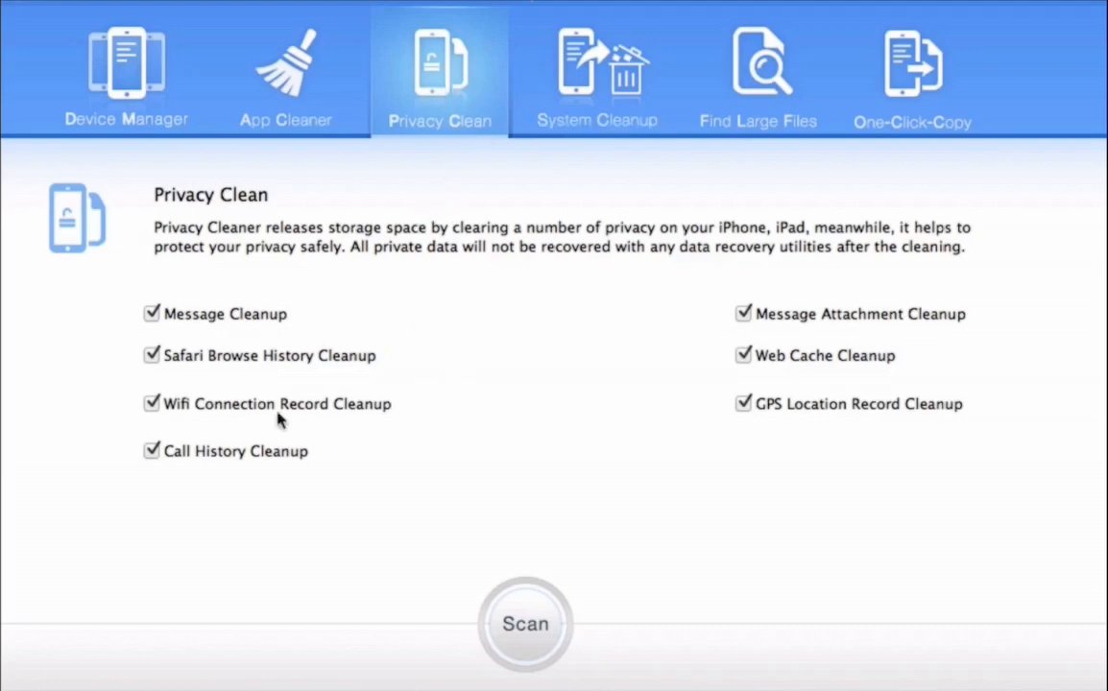
mouse_move(653, 99)
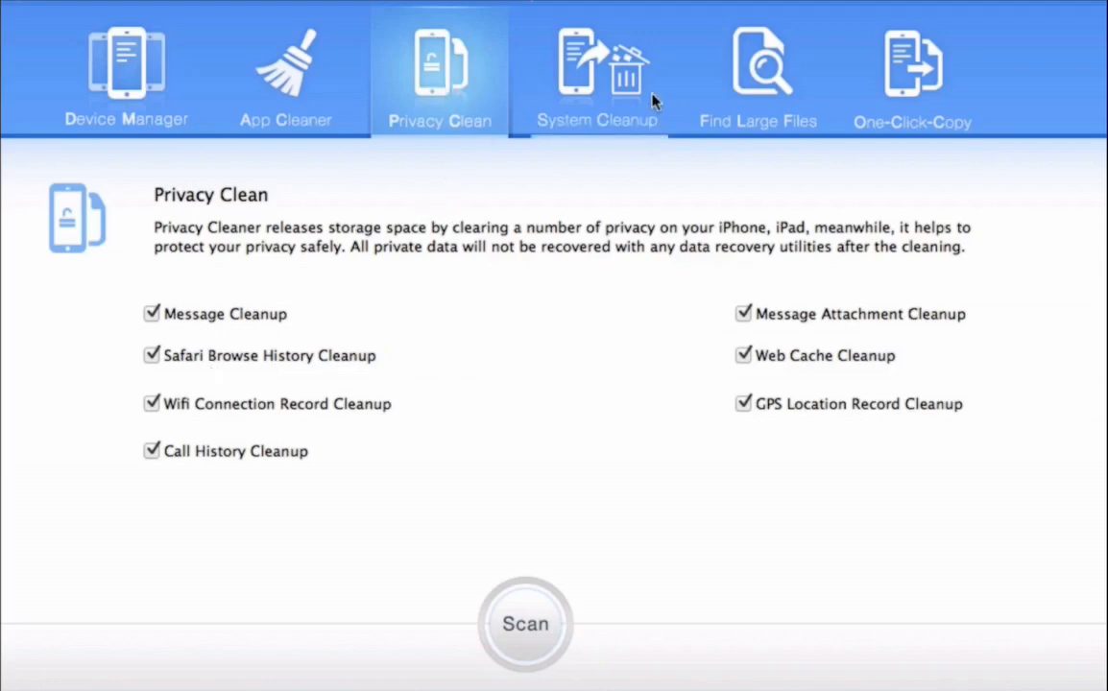
Step: Review System Cleanup junk sizes, then view Find Large Files reporting 2.06GB of apps
click(597, 73)
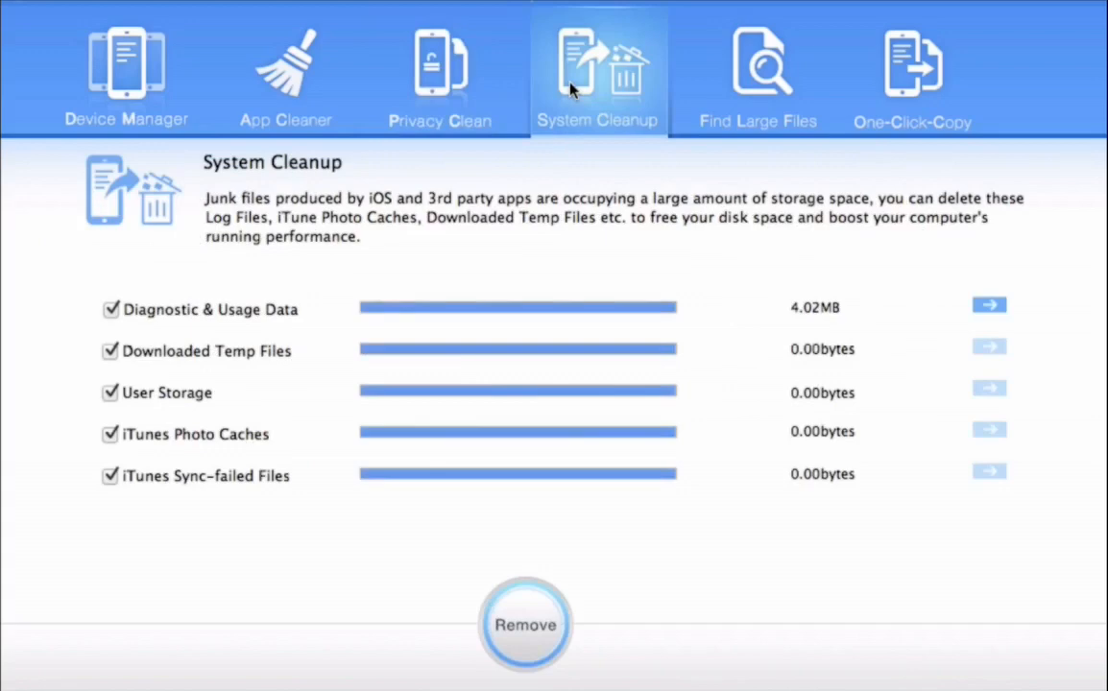
mouse_move(711, 69)
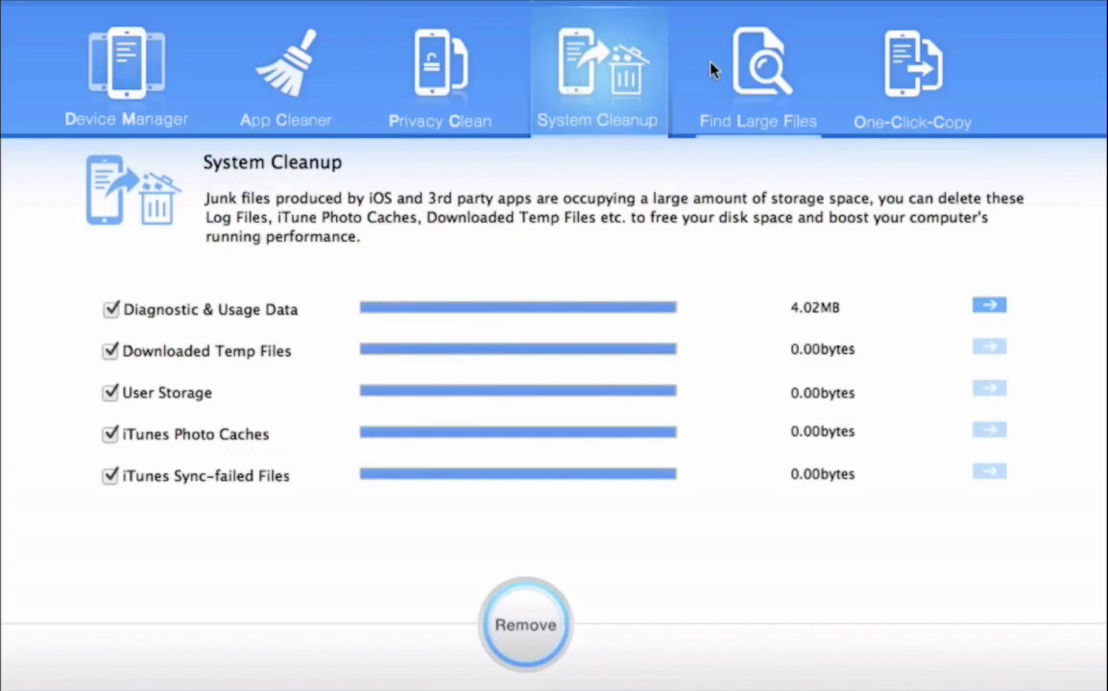
mouse_move(477, 242)
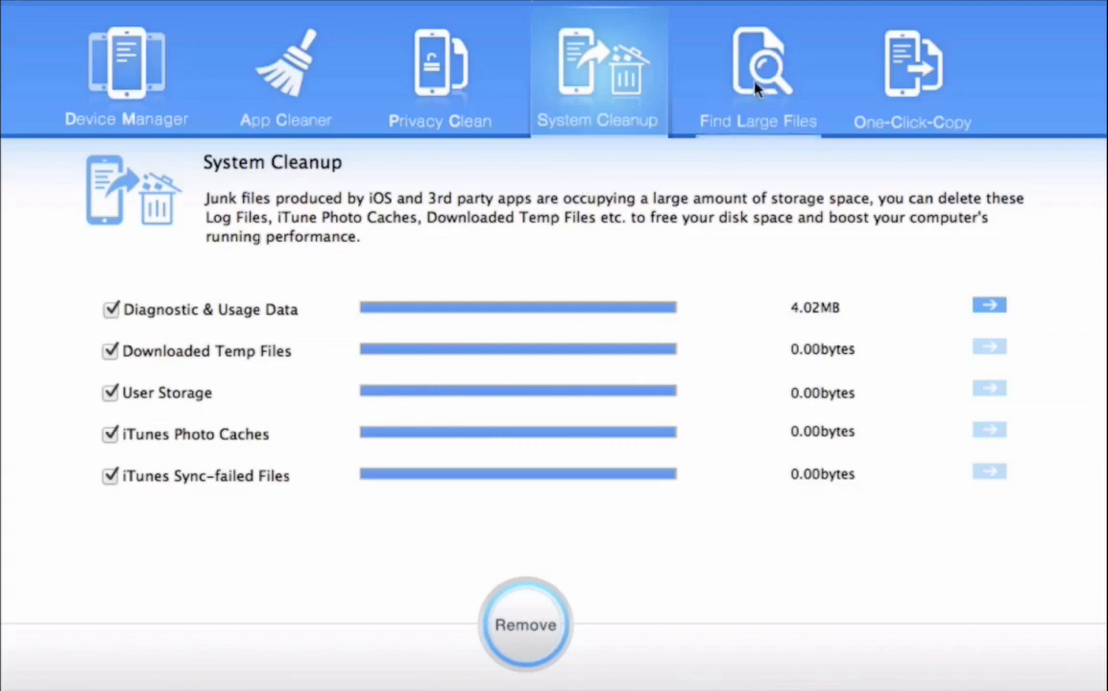
click(757, 73)
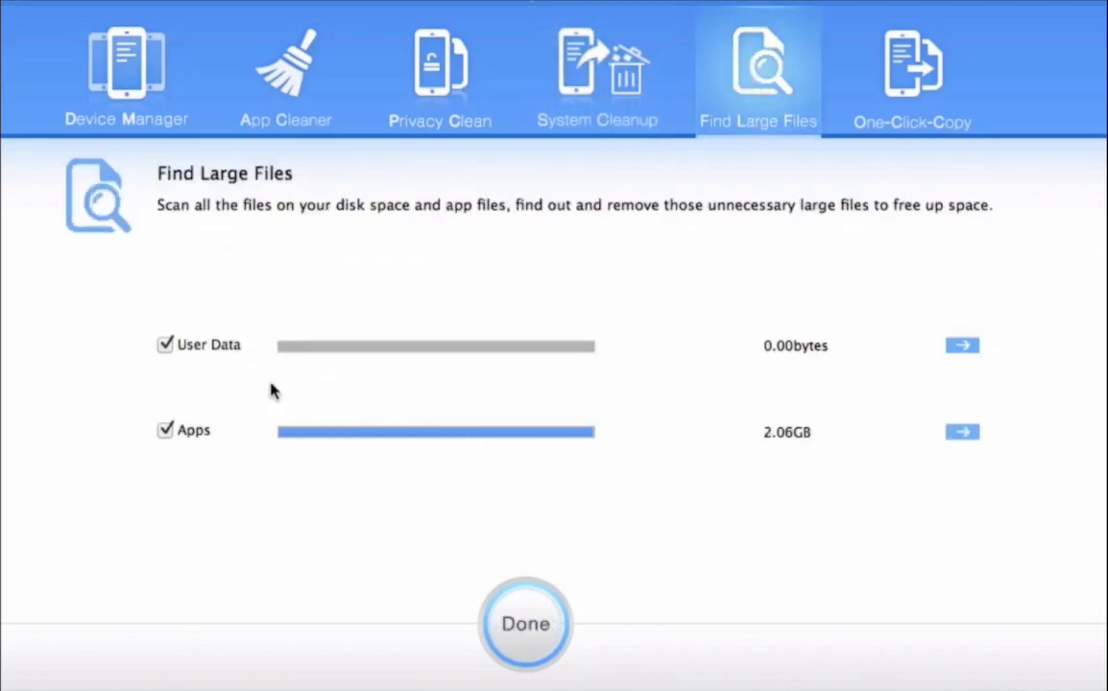
mouse_move(363, 363)
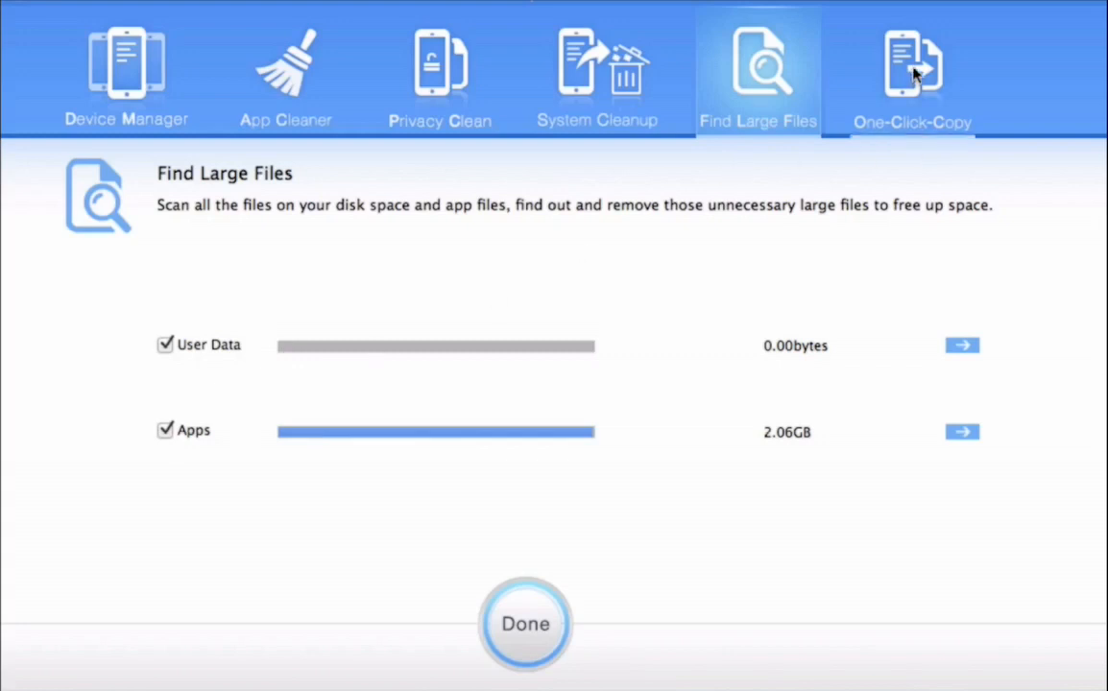
Step: Show the One-Click-Copy backup page with Camera Roll, Photo Library and Photo Stream complete
click(911, 67)
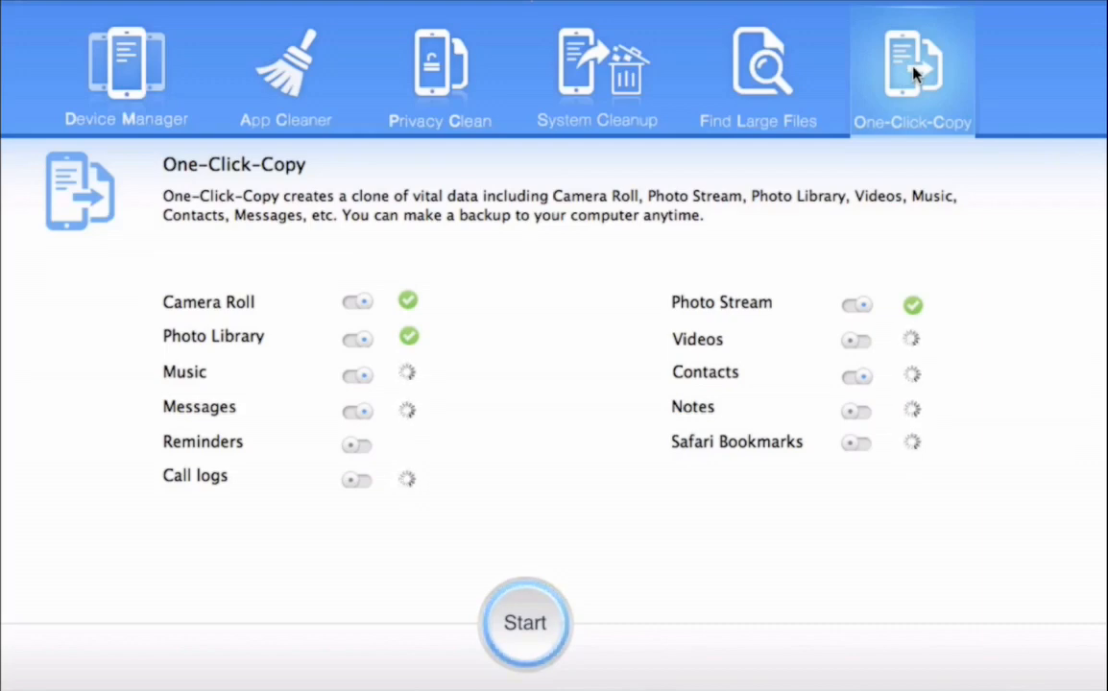
click(127, 73)
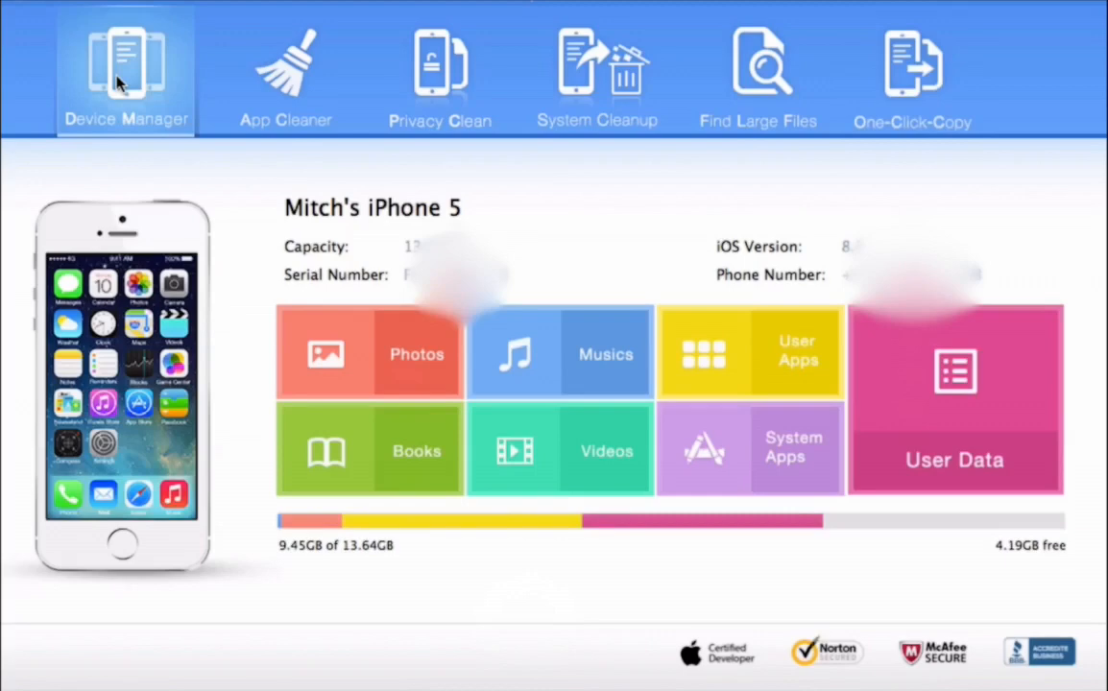
mouse_move(334, 345)
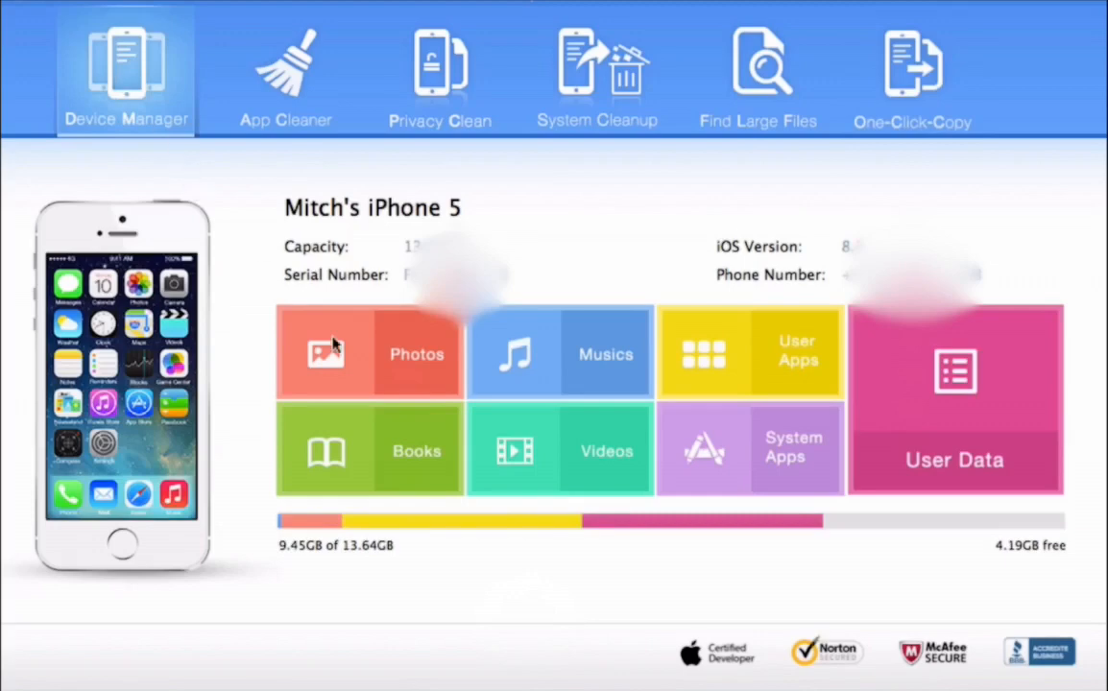
mouse_move(703, 398)
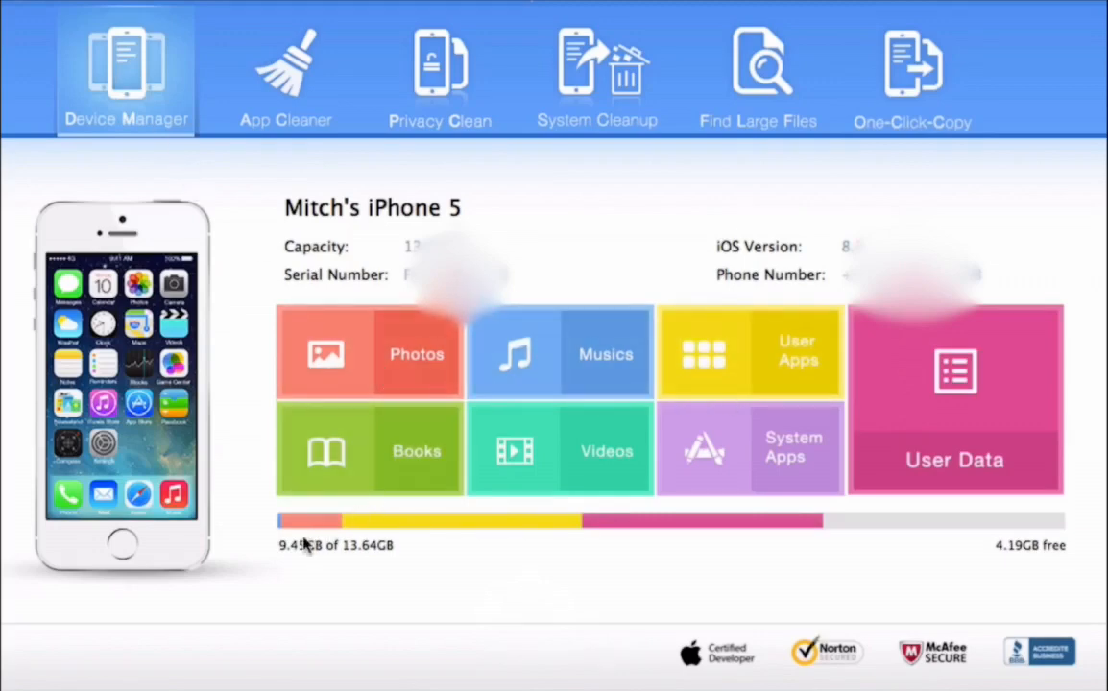
mouse_move(476, 545)
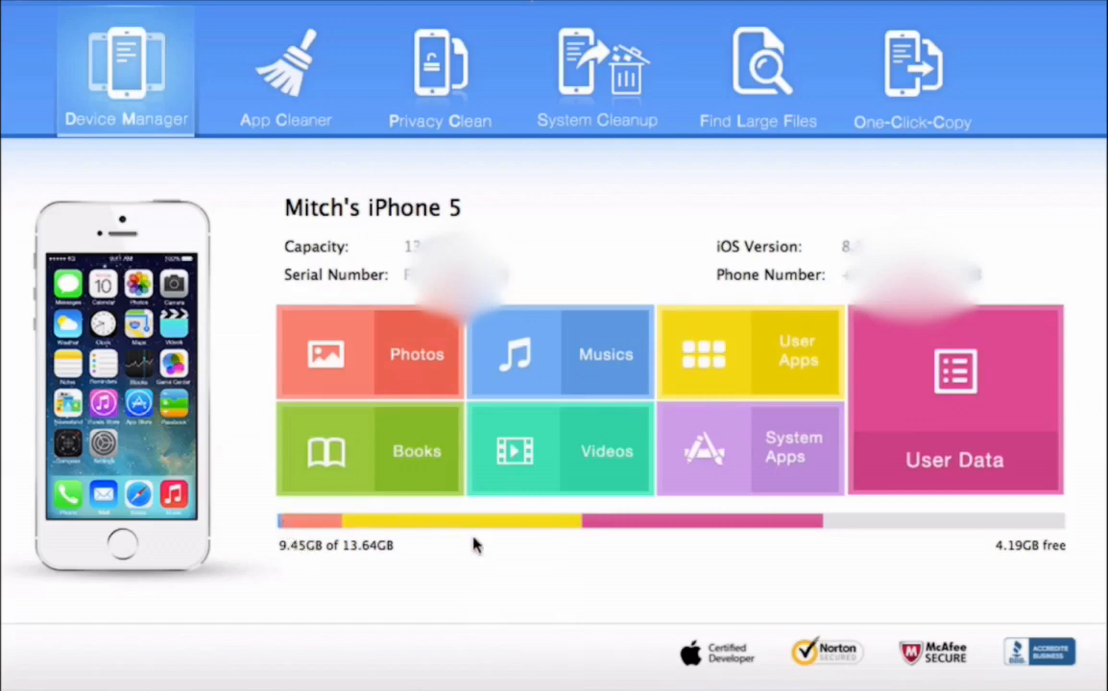
mouse_move(1021, 565)
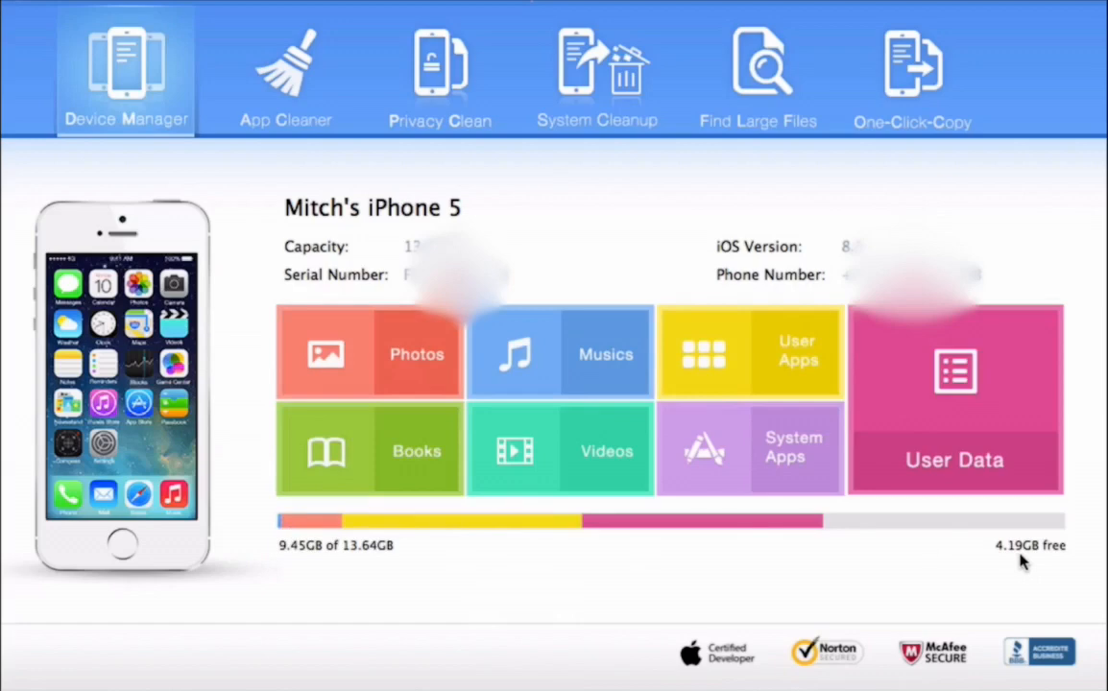
mouse_move(324, 572)
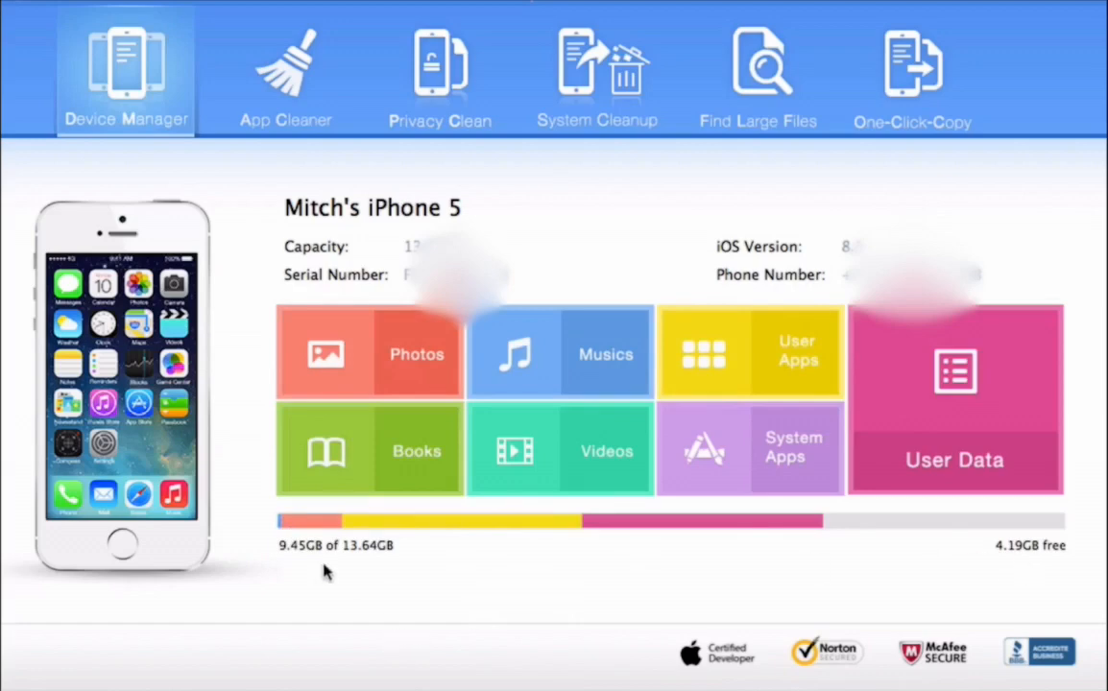
mouse_move(363, 557)
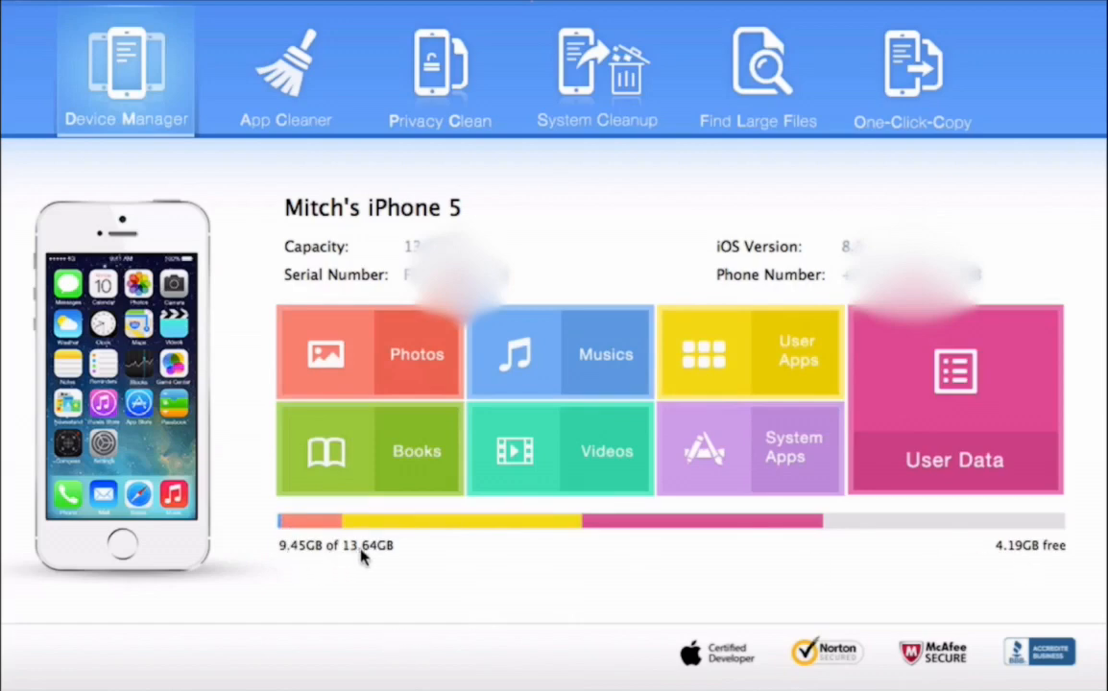
mouse_move(292, 537)
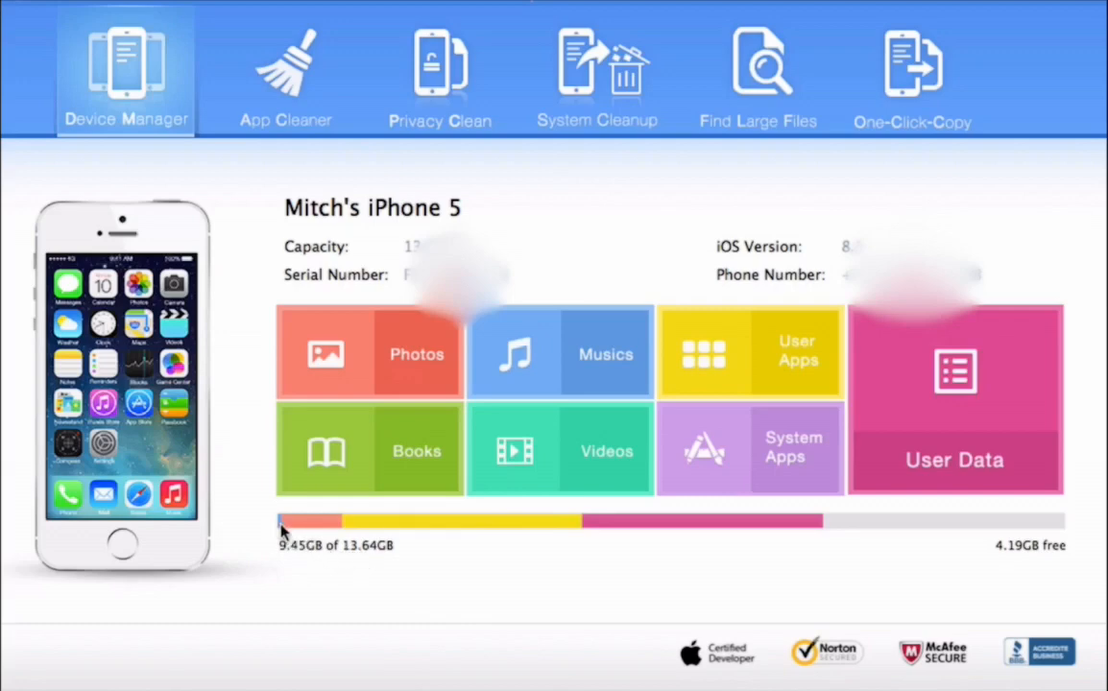
mouse_move(311, 534)
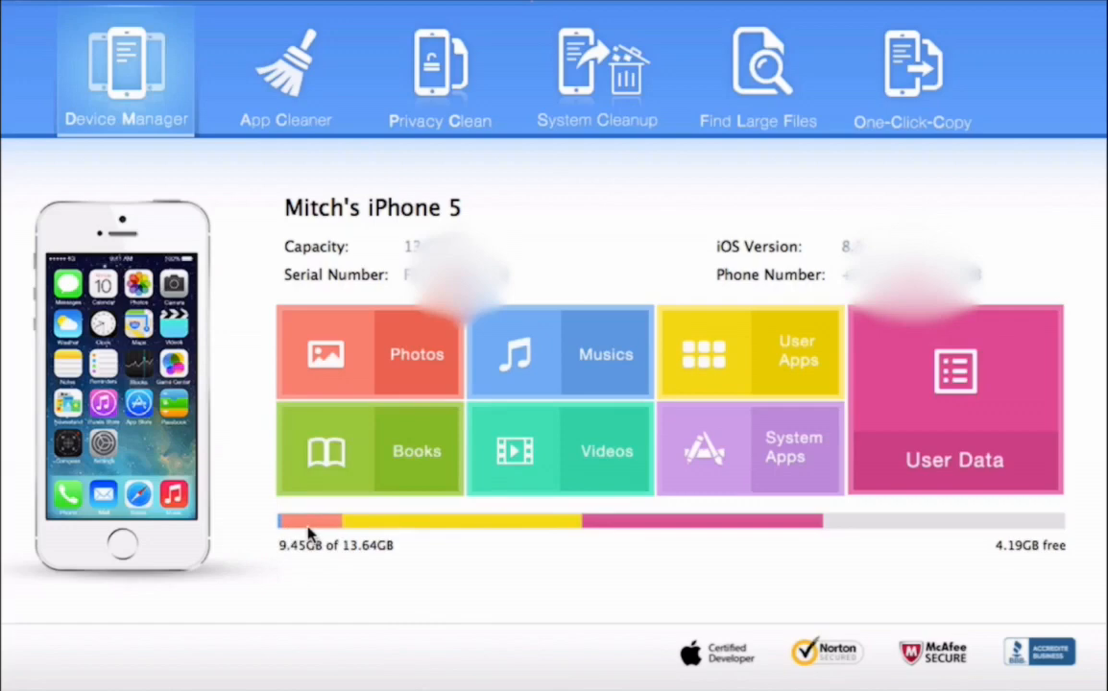
mouse_move(445, 522)
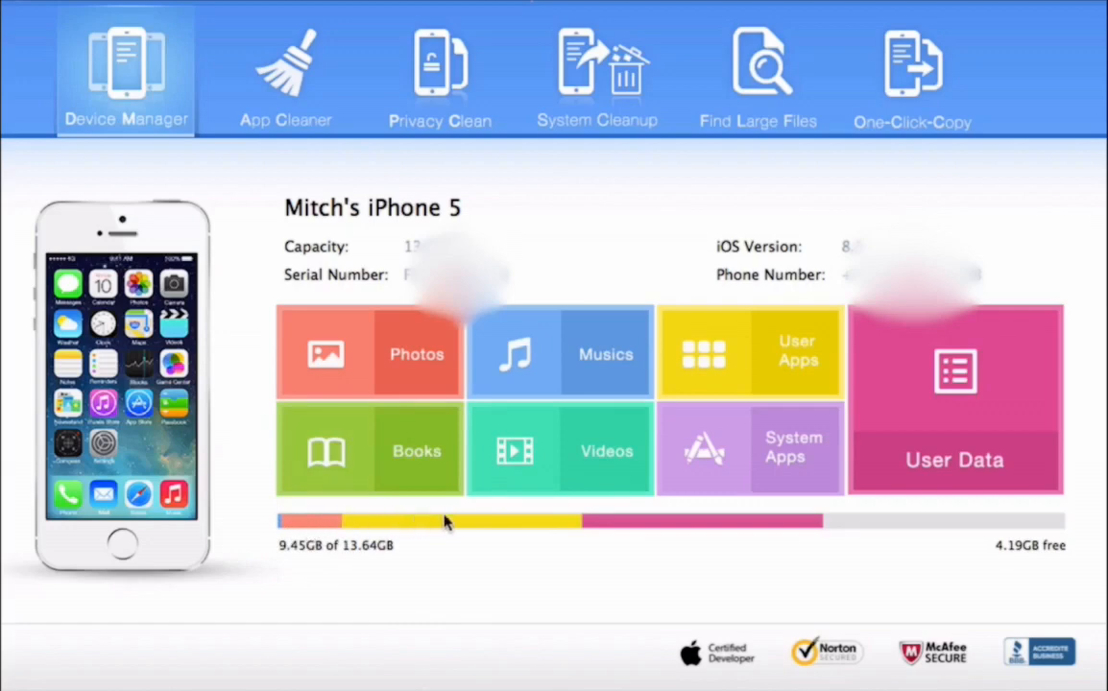
mouse_move(624, 528)
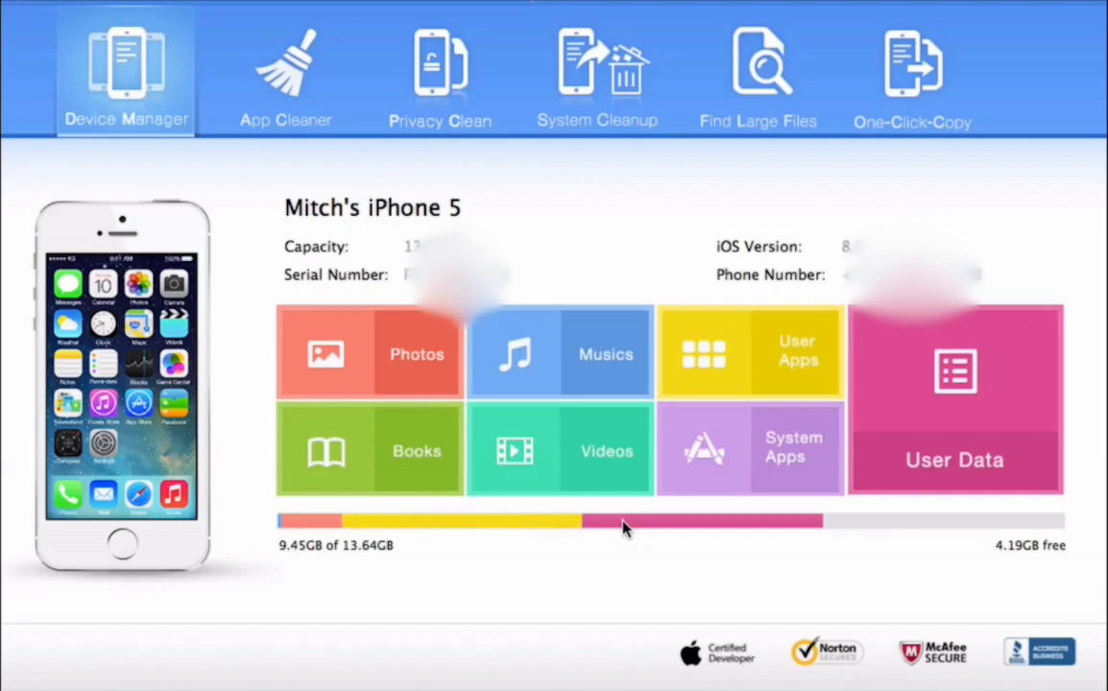
mouse_move(784, 526)
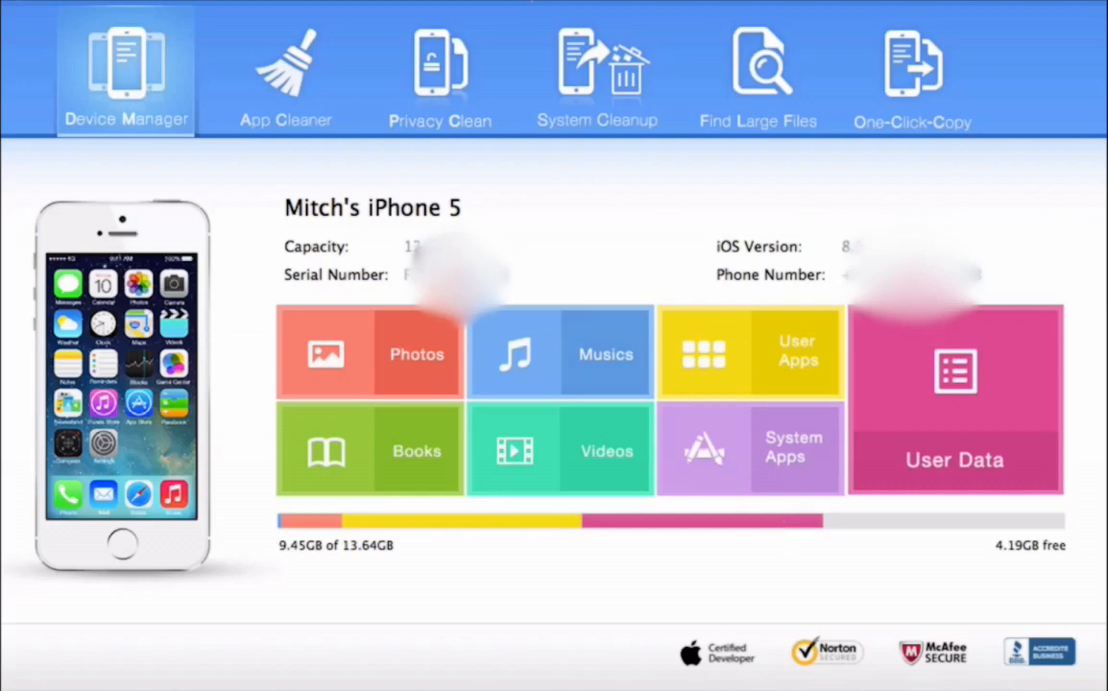
Step: Pass through App Cleaner and System Cleanup to Find Large Files, then export the large-files list
click(284, 73)
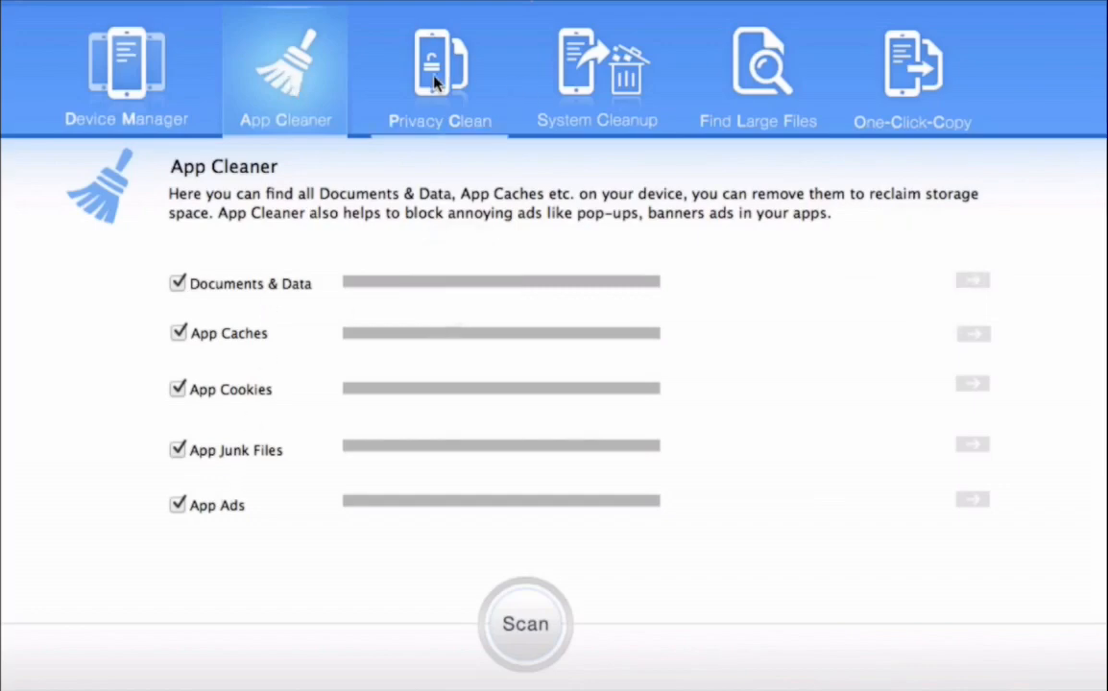
click(596, 73)
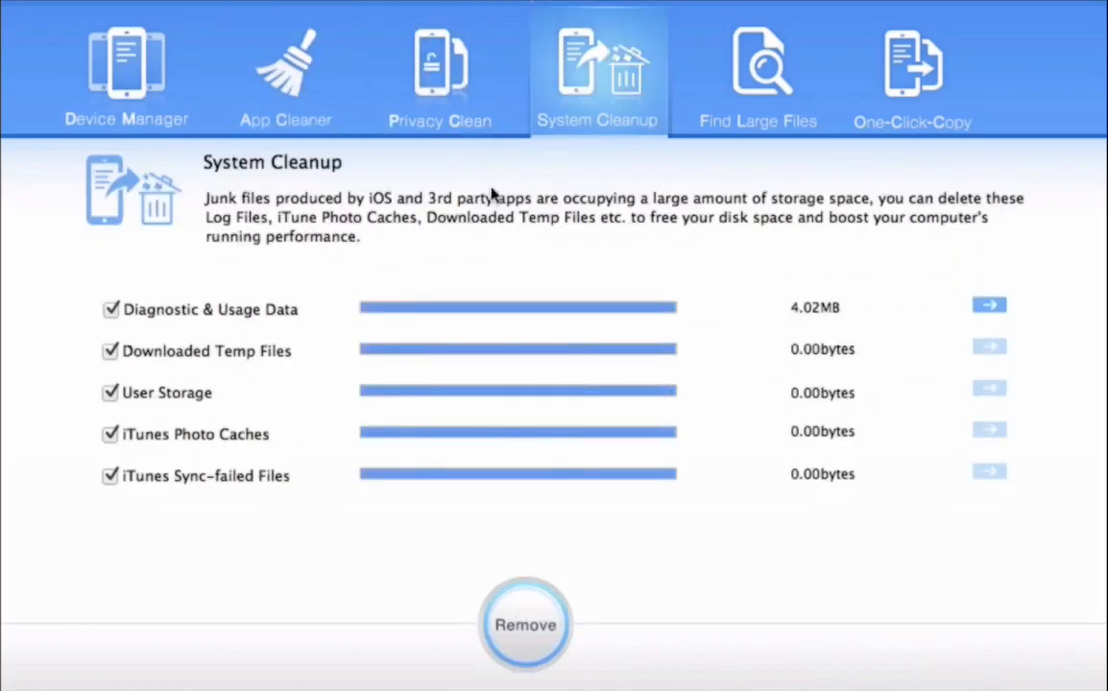
mouse_move(826, 402)
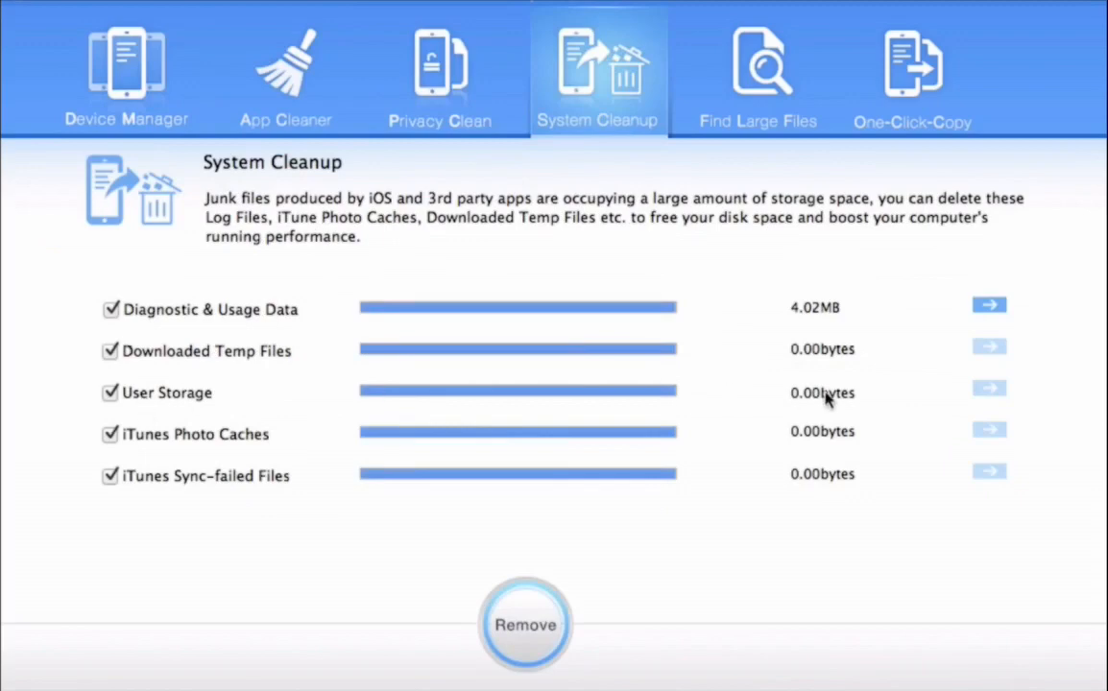
mouse_move(533, 649)
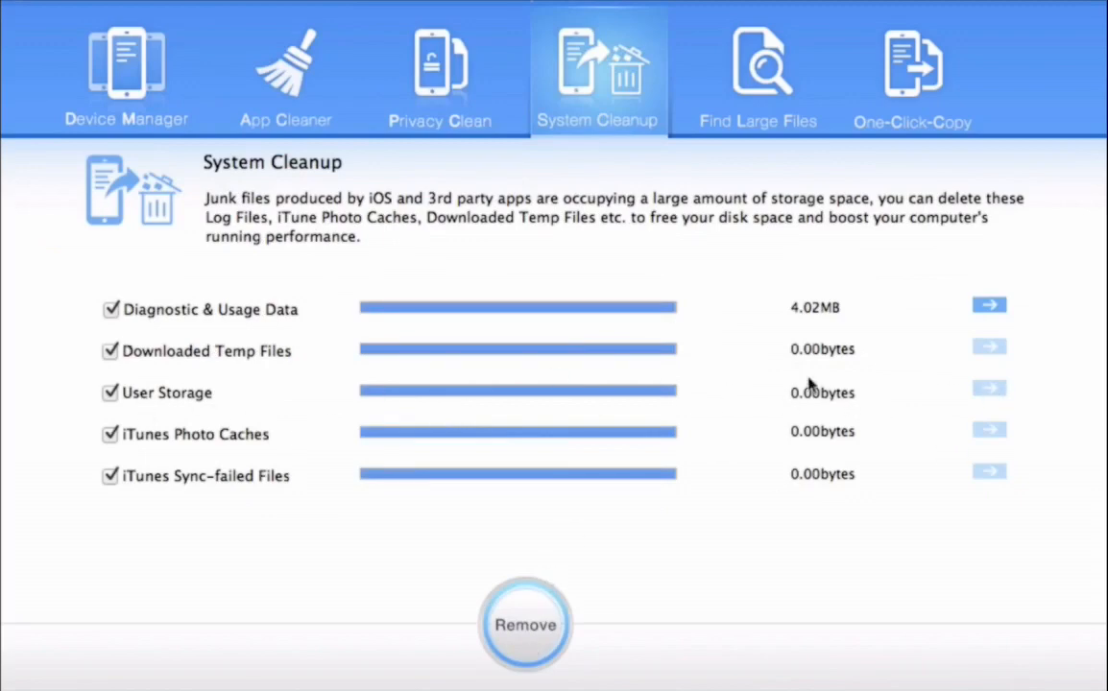
click(757, 73)
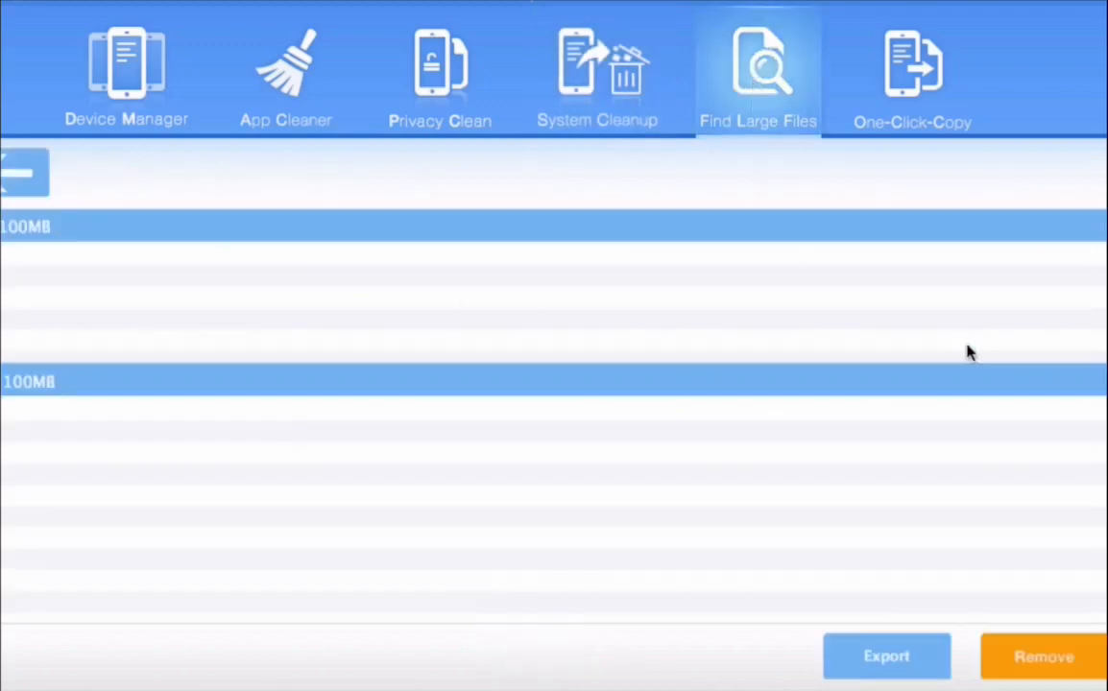
mouse_move(927, 419)
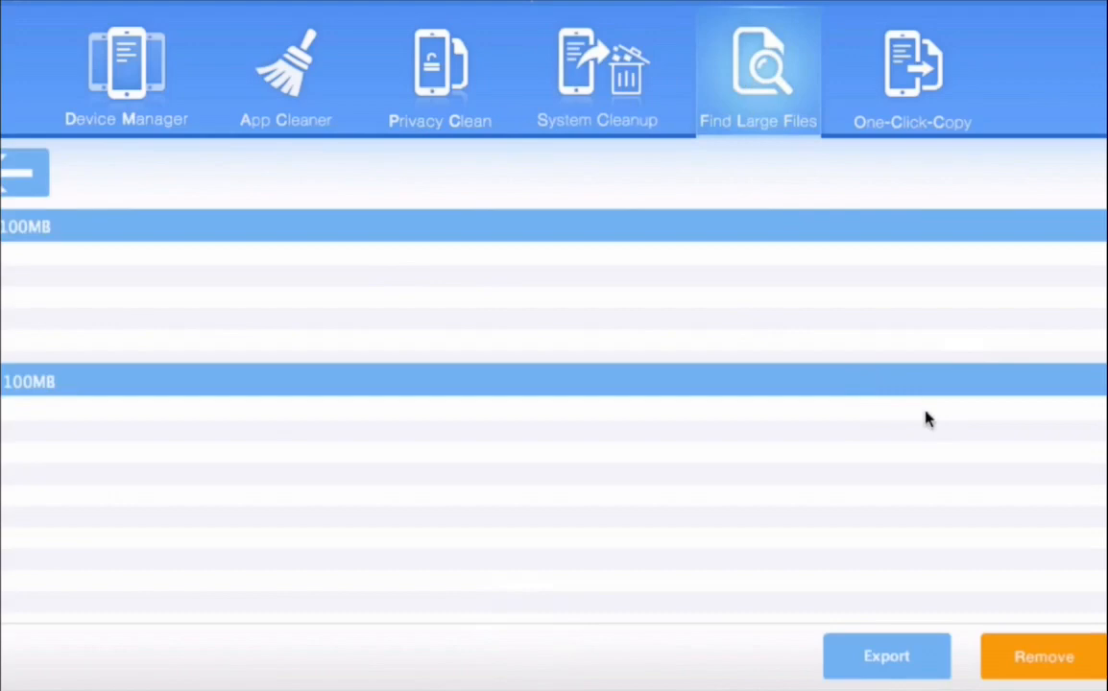
mouse_move(755, 157)
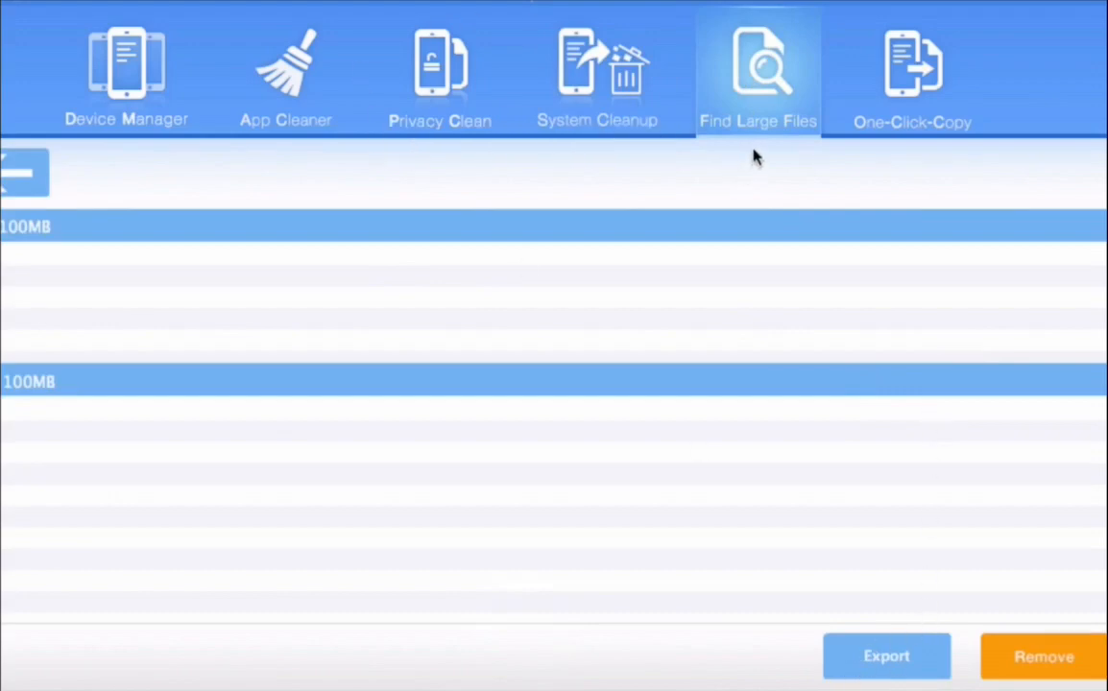
mouse_move(338, 276)
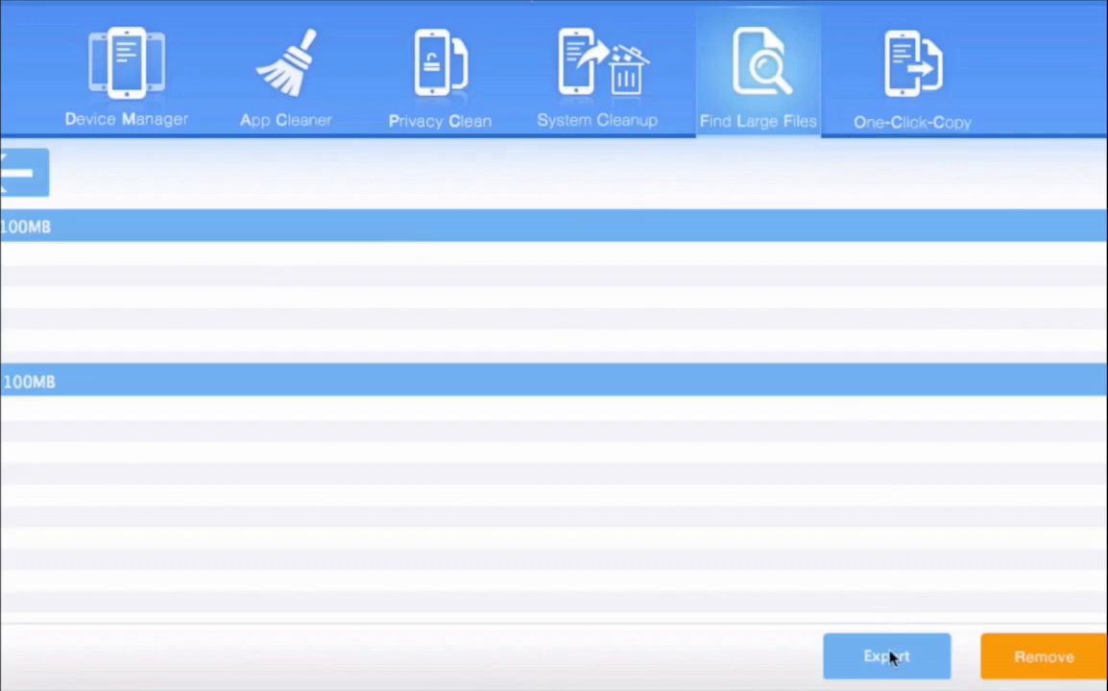
click(885, 657)
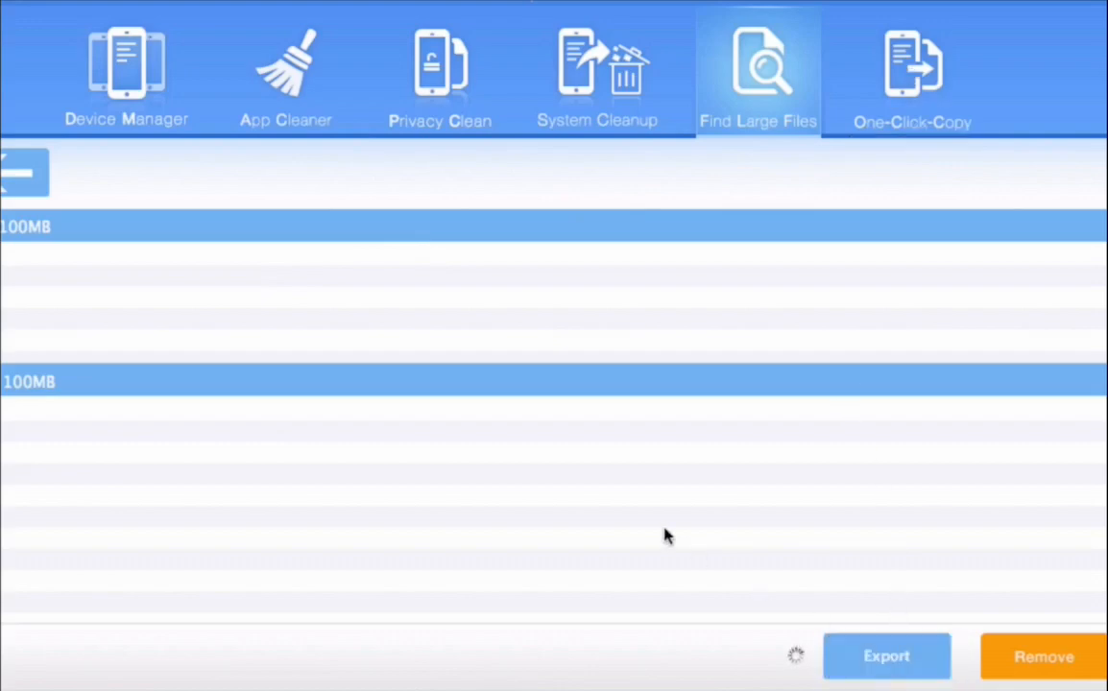
mouse_move(67, 246)
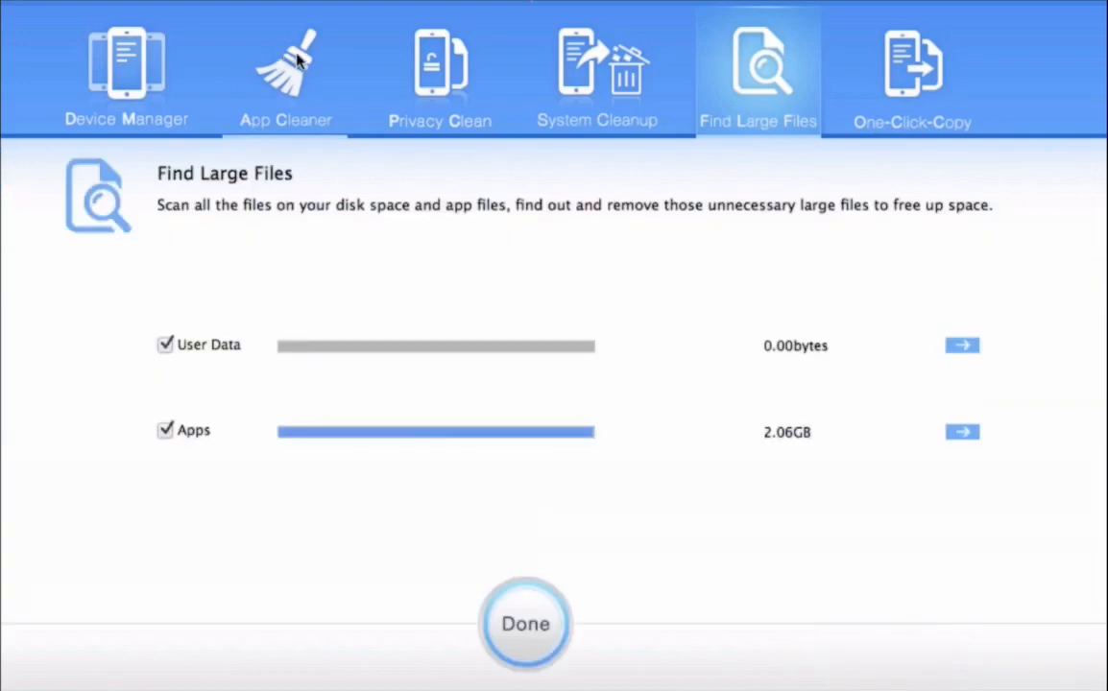
Step: Scan apps in App Cleaner, finding 46.70MB caches and 25.66MB junk files, then remove them
click(285, 73)
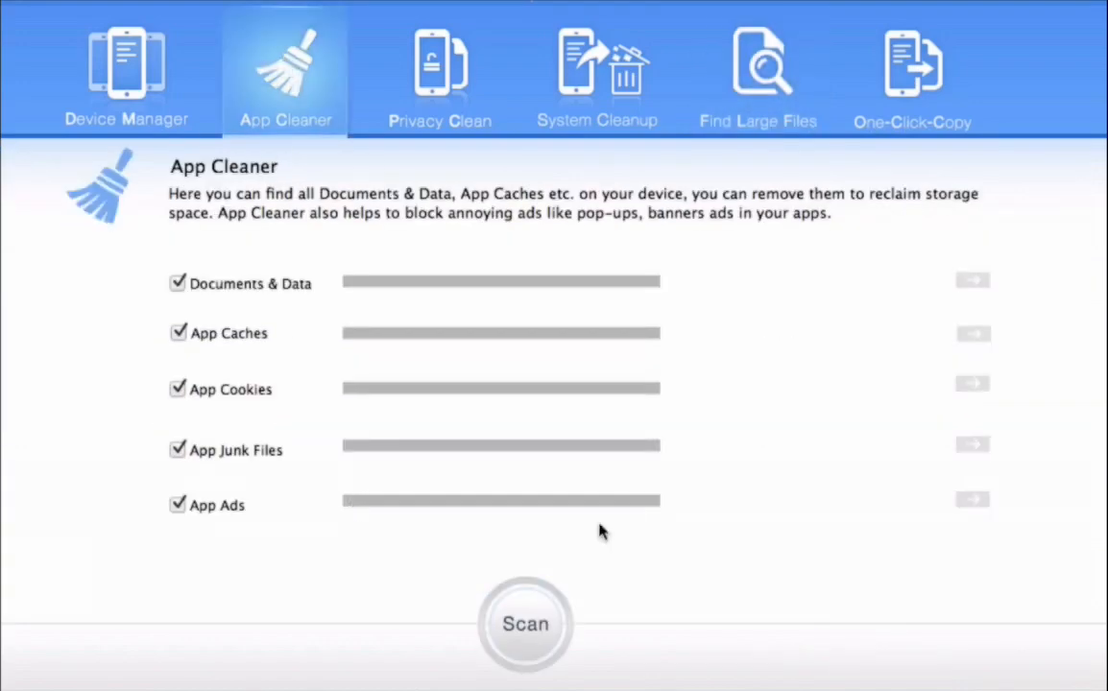
click(526, 624)
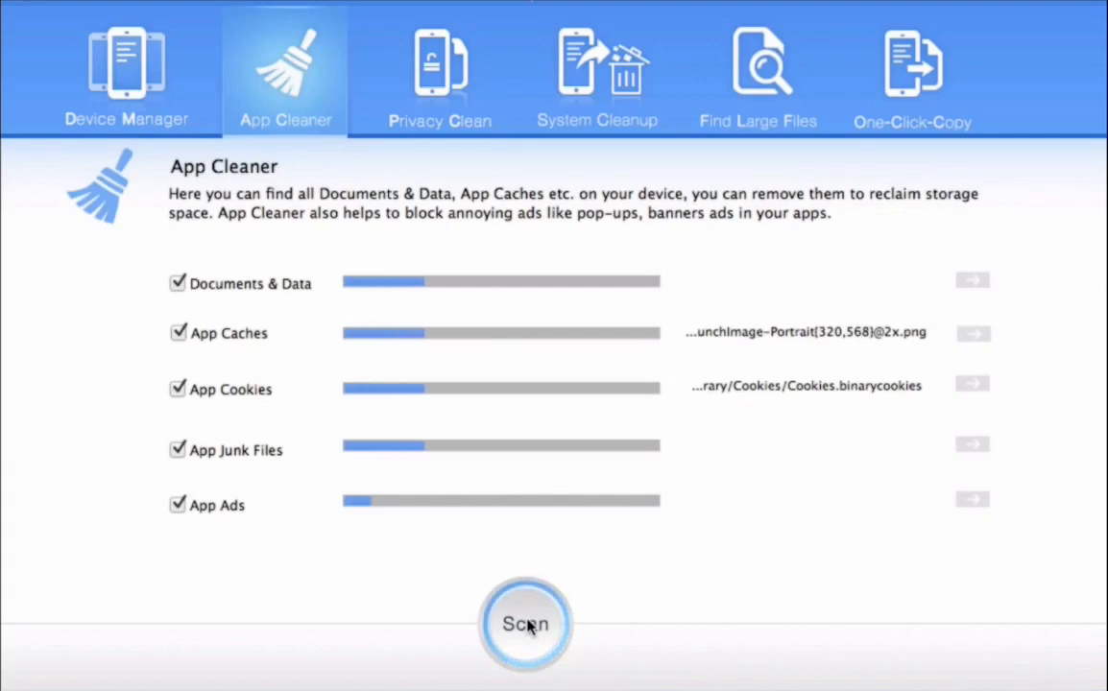
click(526, 624)
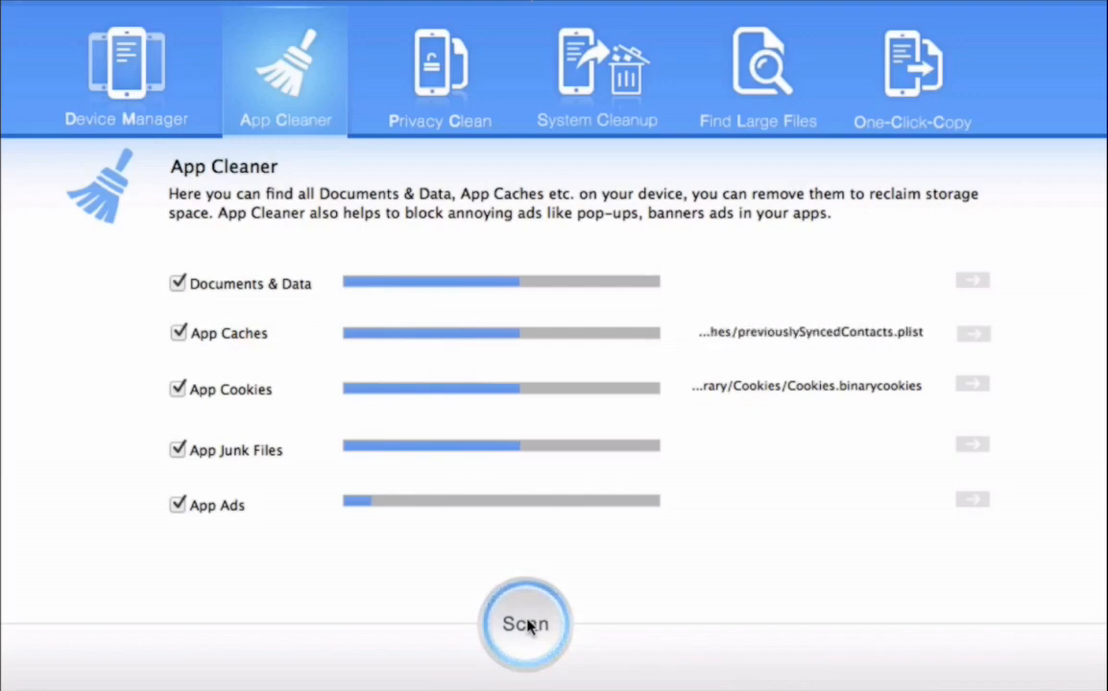
click(526, 624)
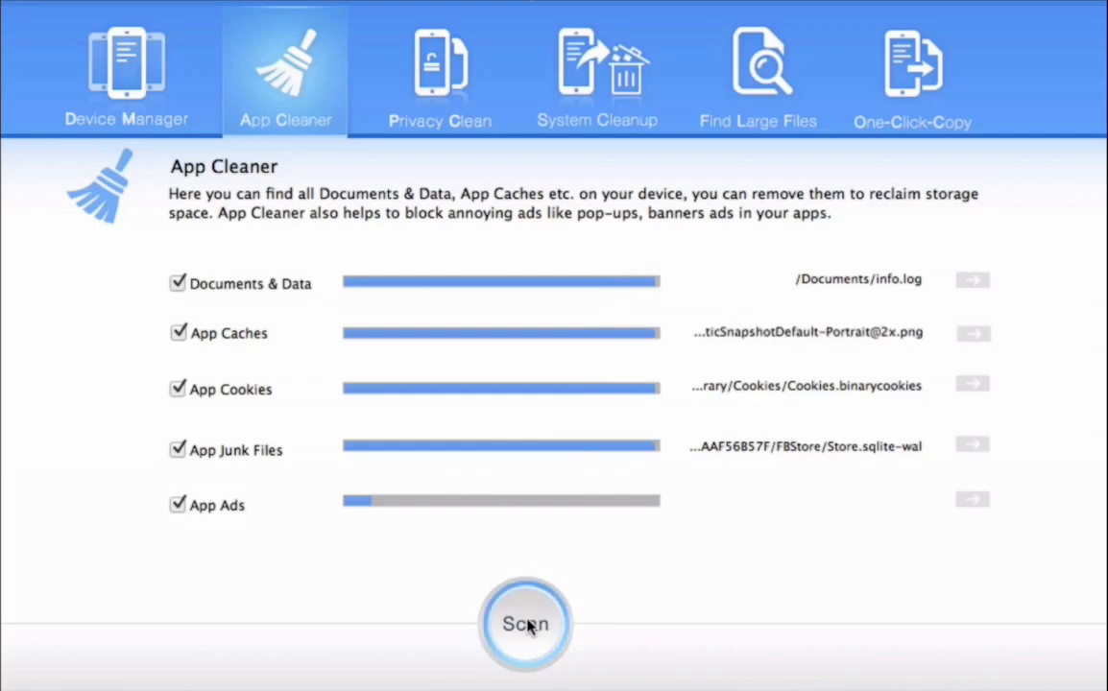
click(526, 624)
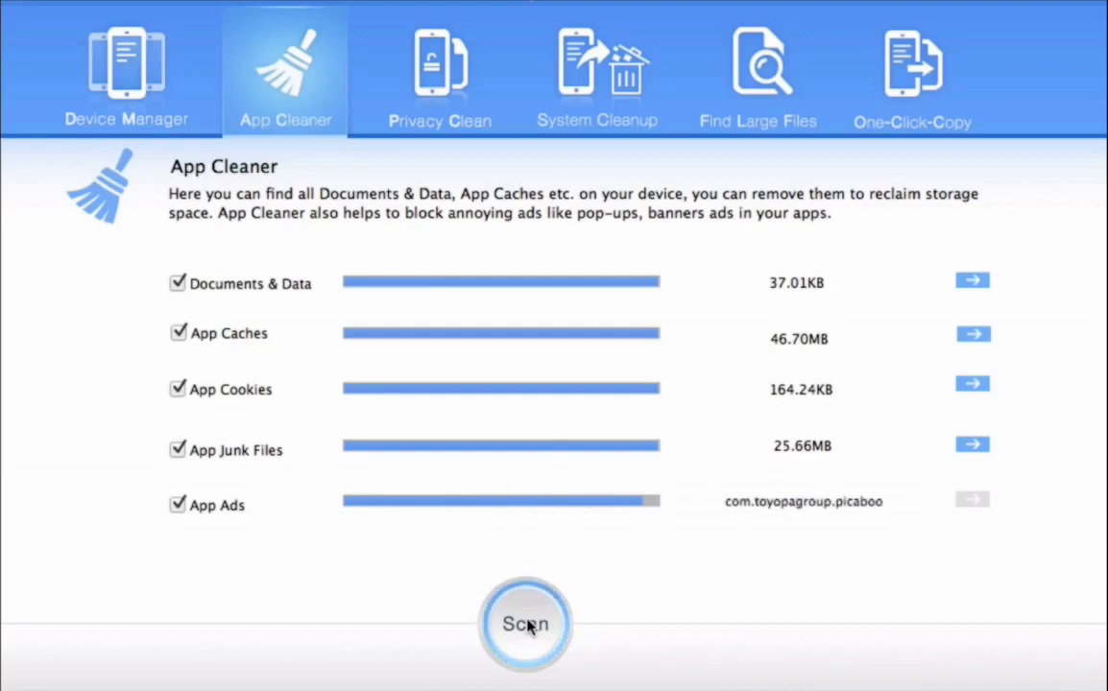
click(526, 625)
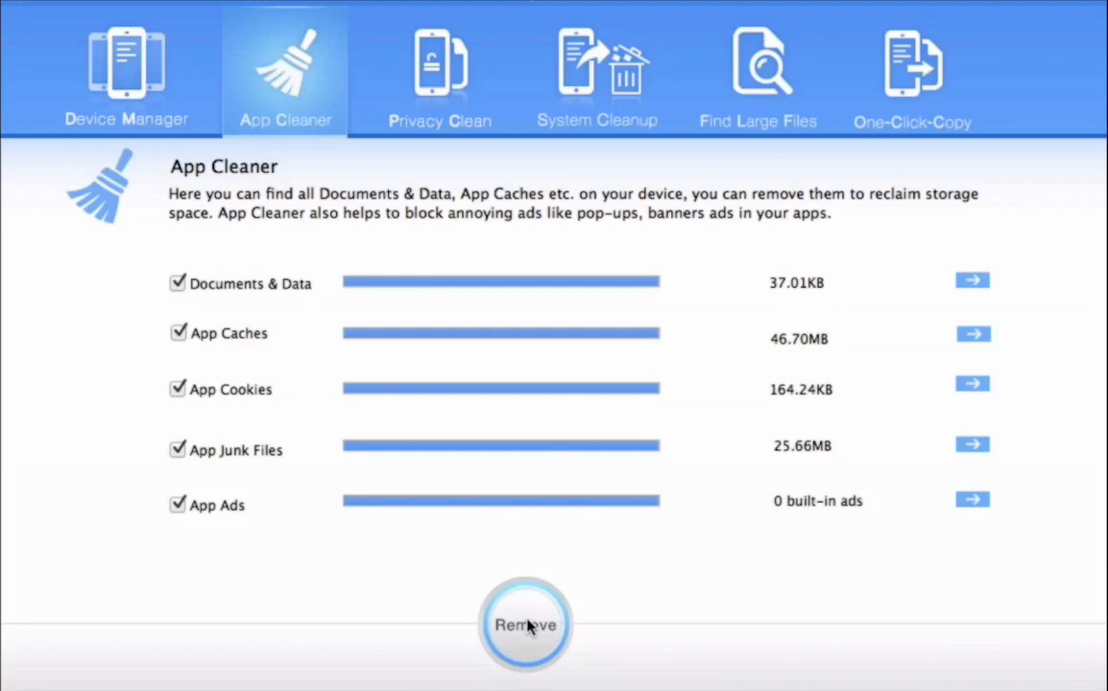
click(527, 626)
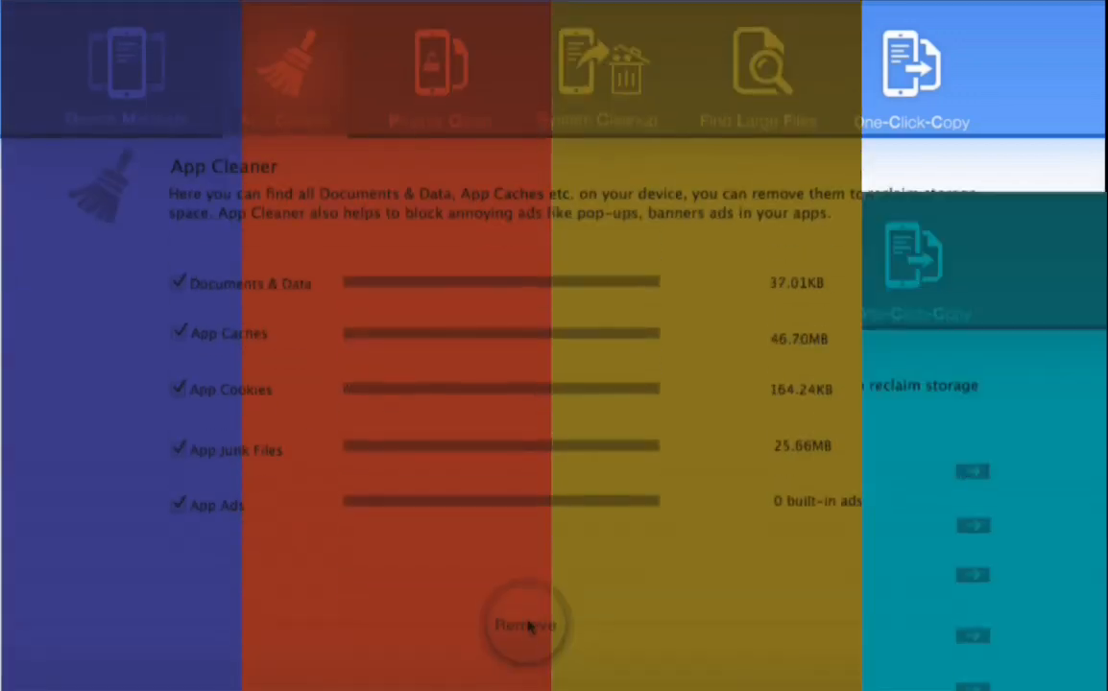